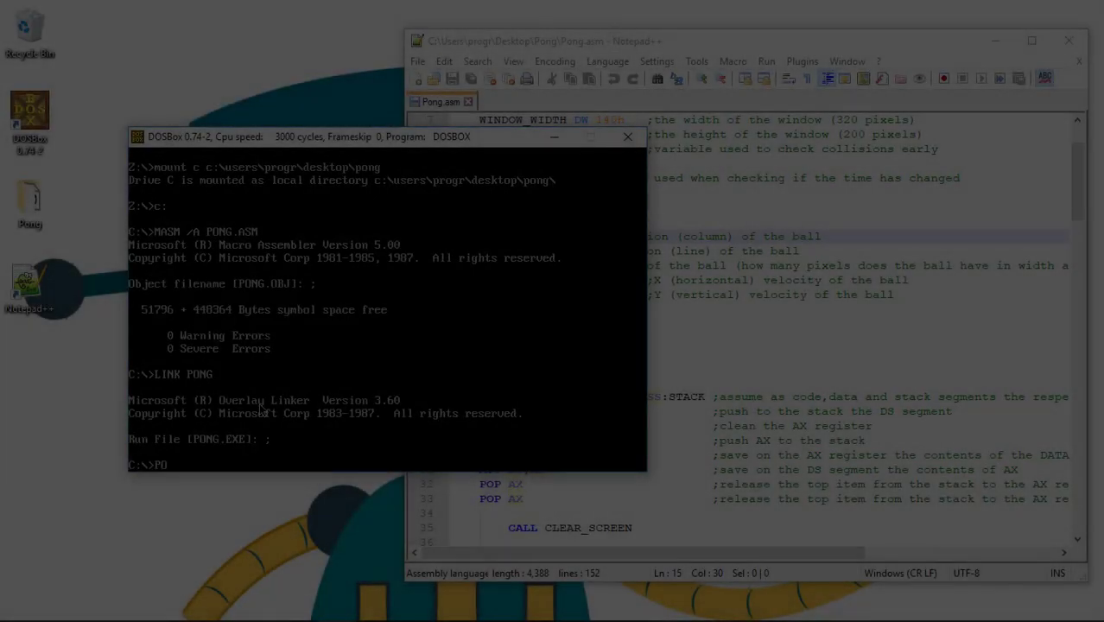
# Step: Run the assembled Pong game in DOSBox, then drag its window aside
pyautogui.press('Return')
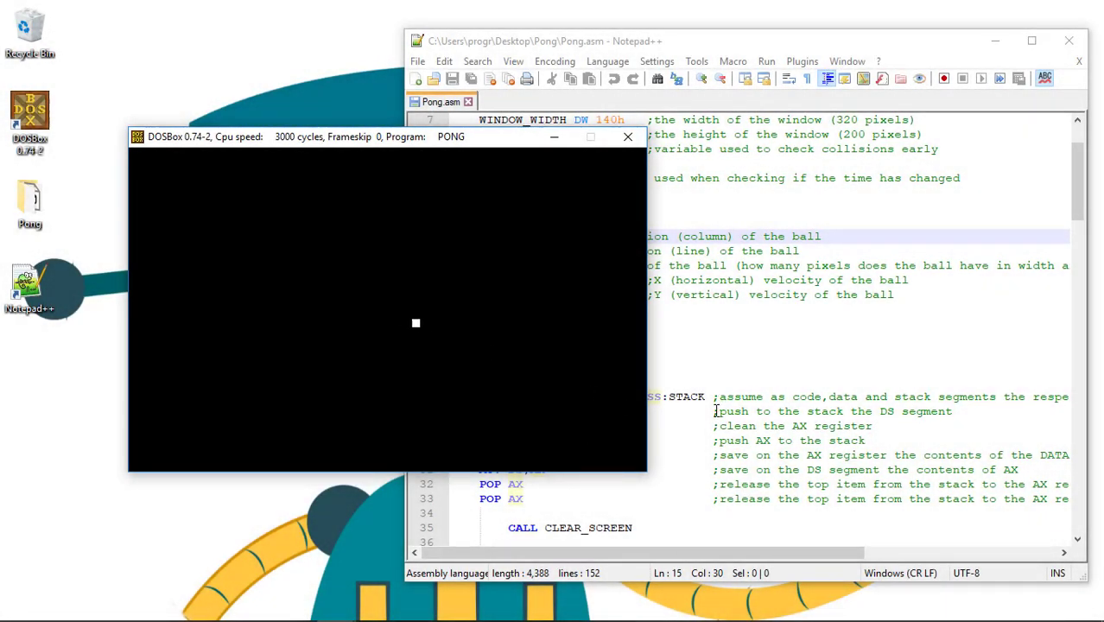
pyautogui.moveTo(205, 137); pyautogui.dragTo(78, 57)
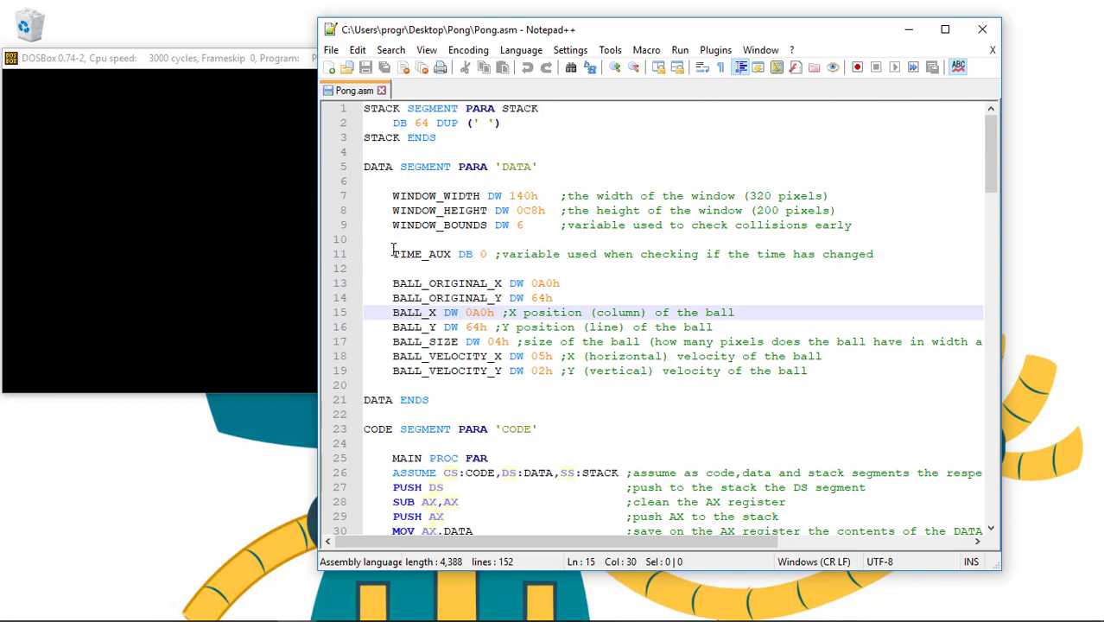
# Step: Maximize Notepad++ and declare PADDLE_LEFT_X DW 0Ah and PADDLE_LEFT_Y DW 0Ah below BALL_VELOCITY_Y
pyautogui.click(945, 28)
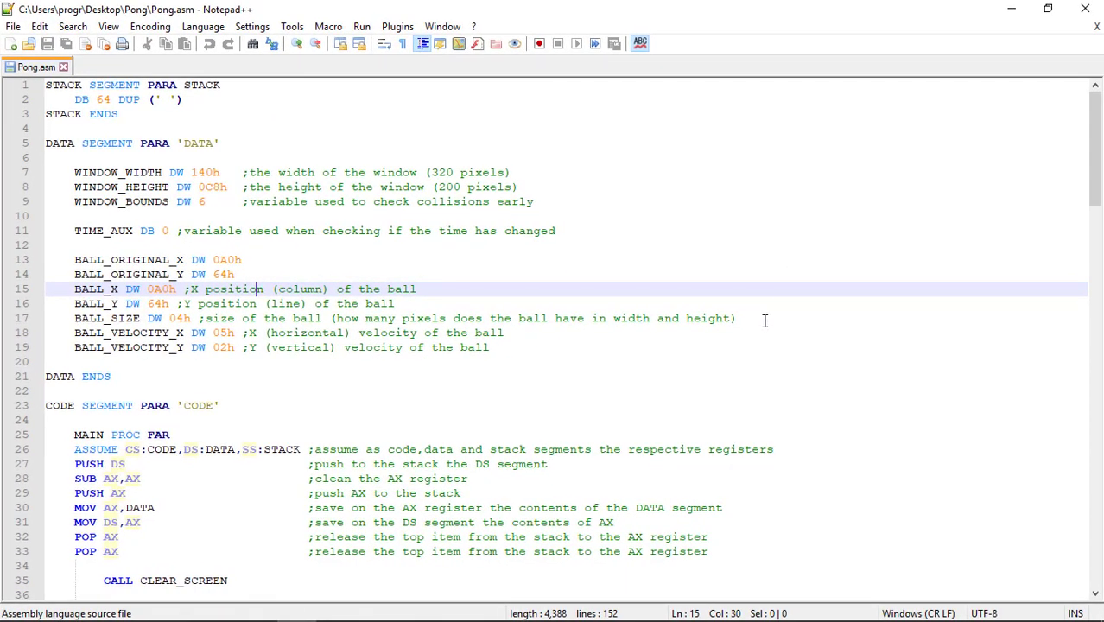
pyautogui.moveTo(793, 288)
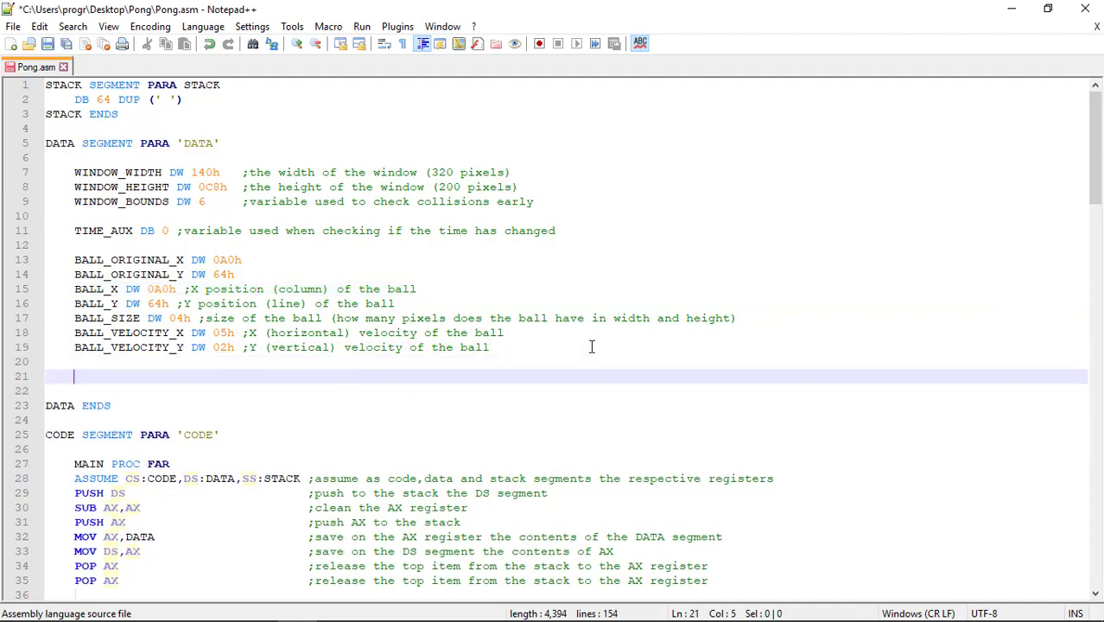
pyautogui.write('PADDLE_')
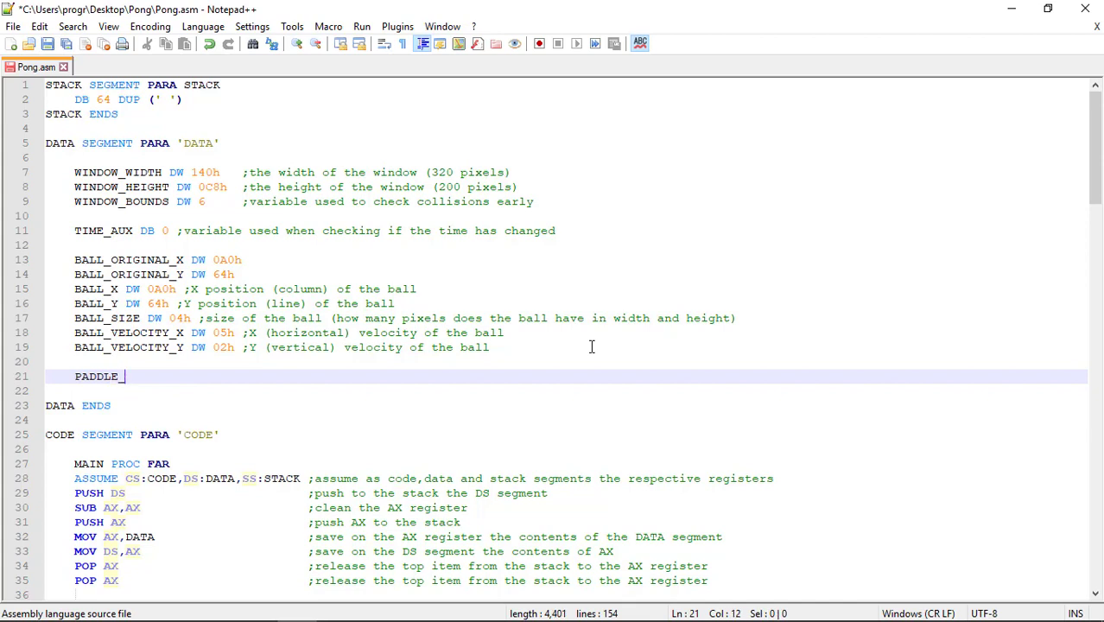
pyautogui.write('LEFT_')
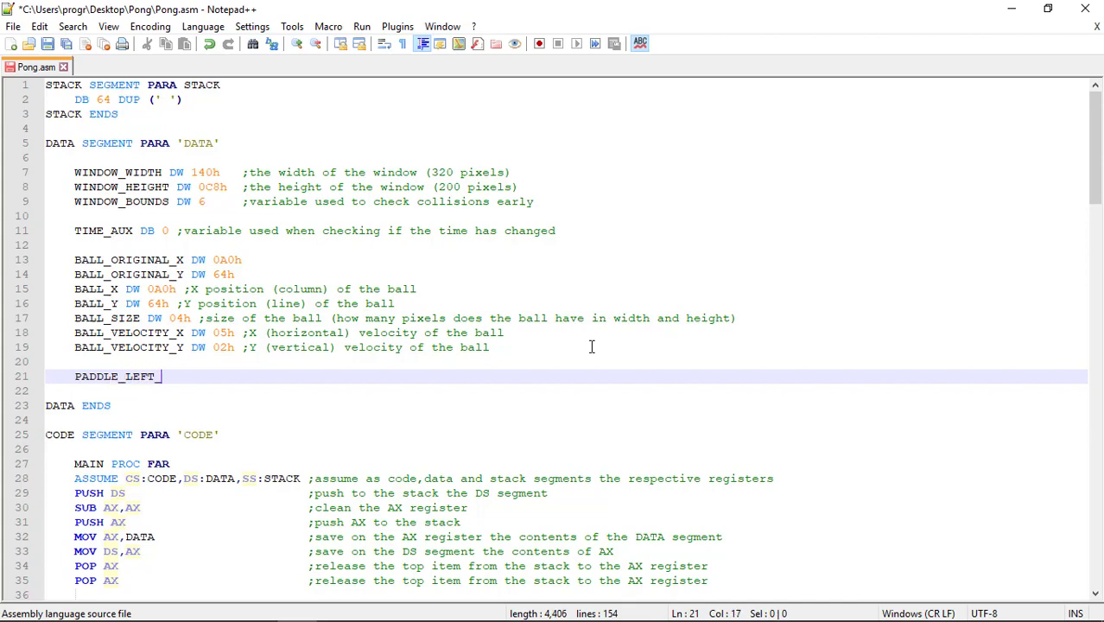
pyautogui.write('X')
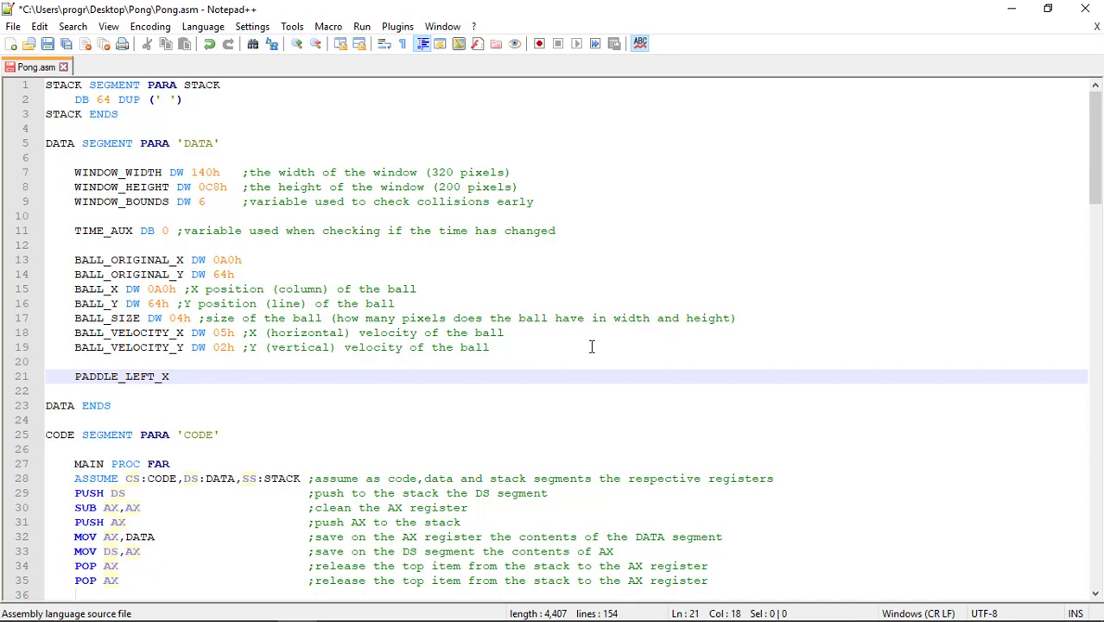
pyautogui.write('D')
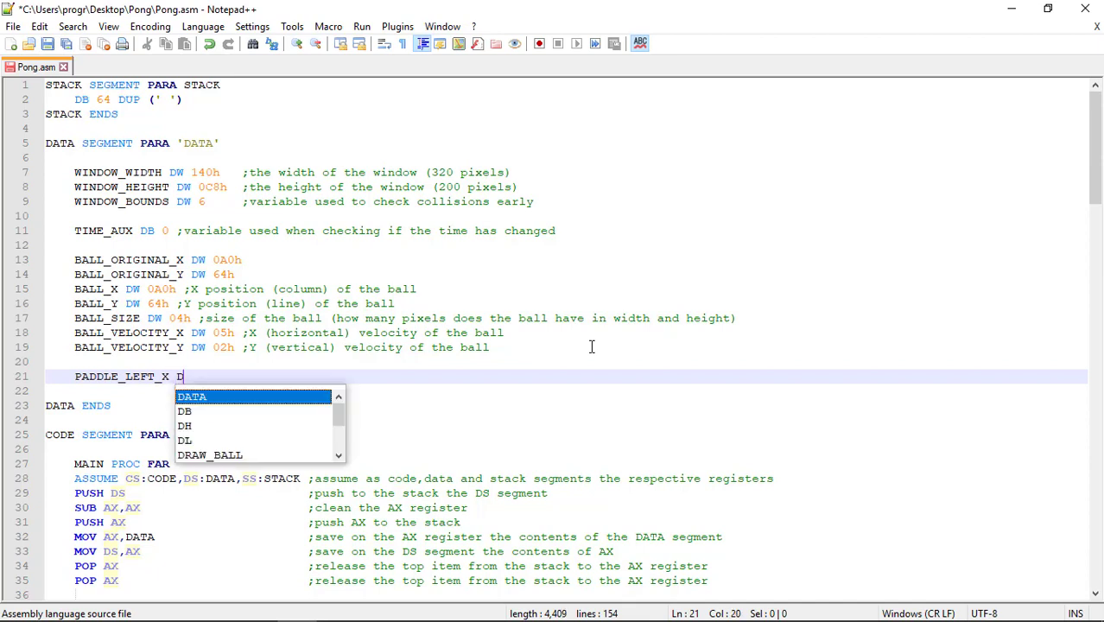
pyautogui.write('W')
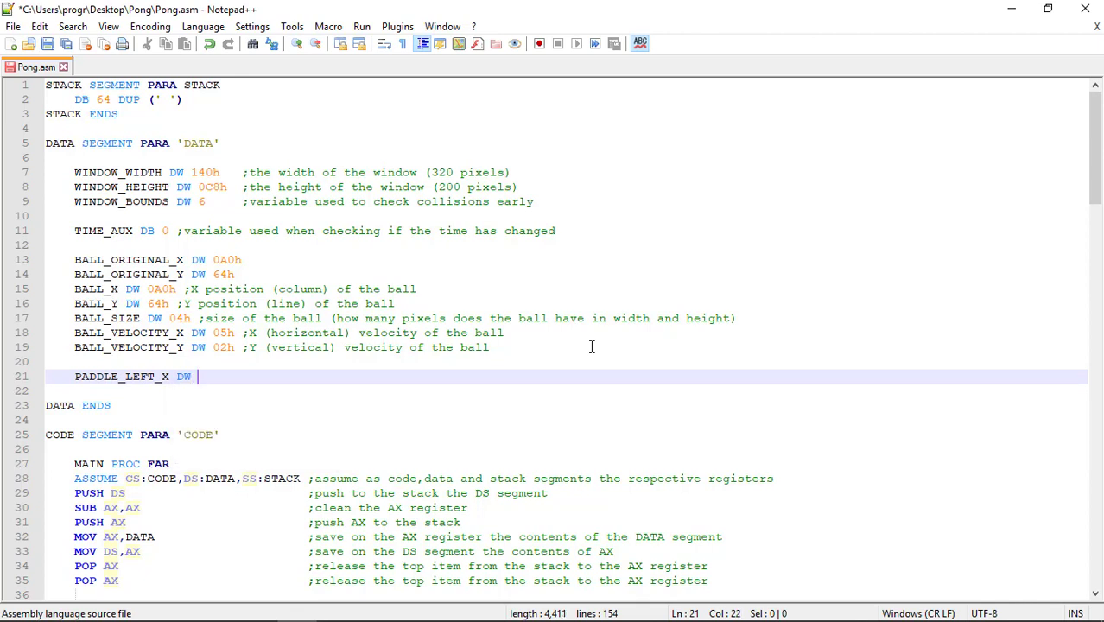
pyautogui.write('0Ah')
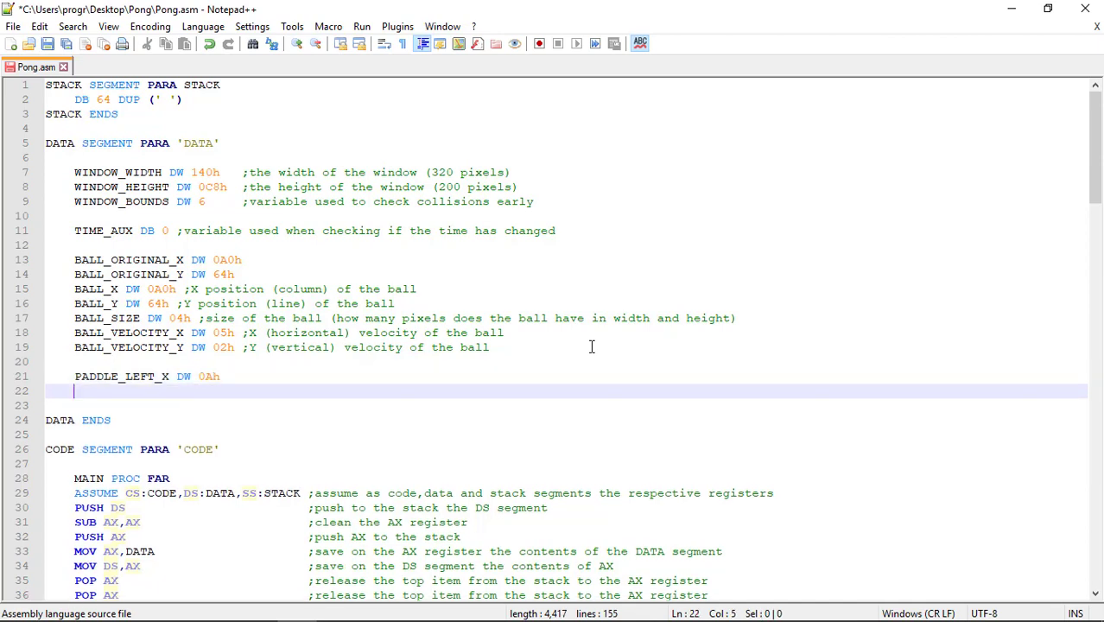
pyautogui.write('PADDLE_LEFT_X')
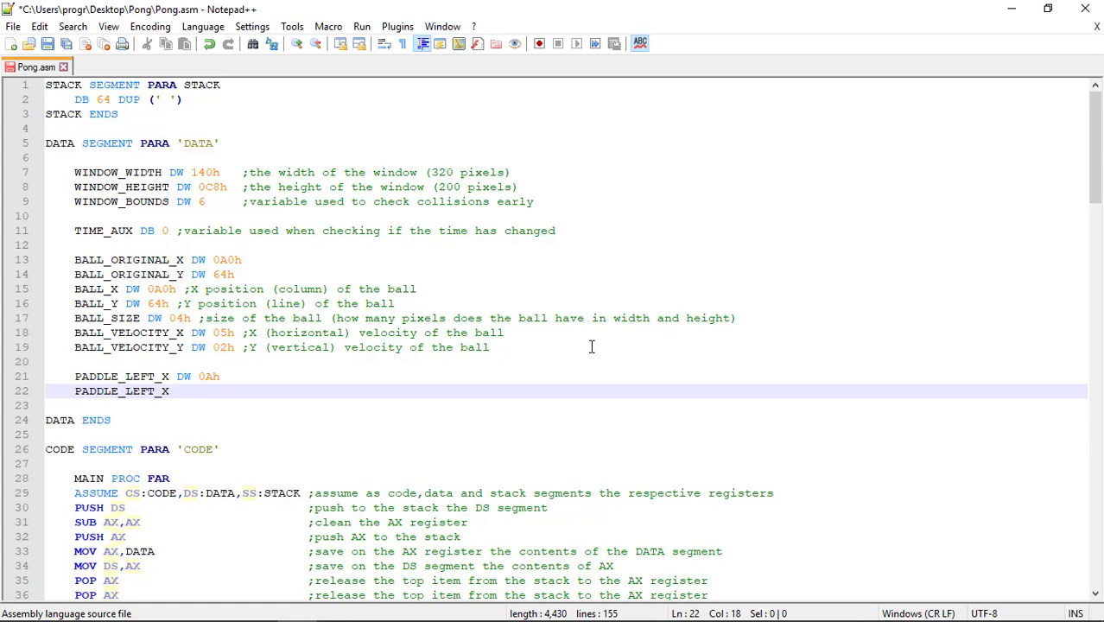
pyautogui.write('DW')
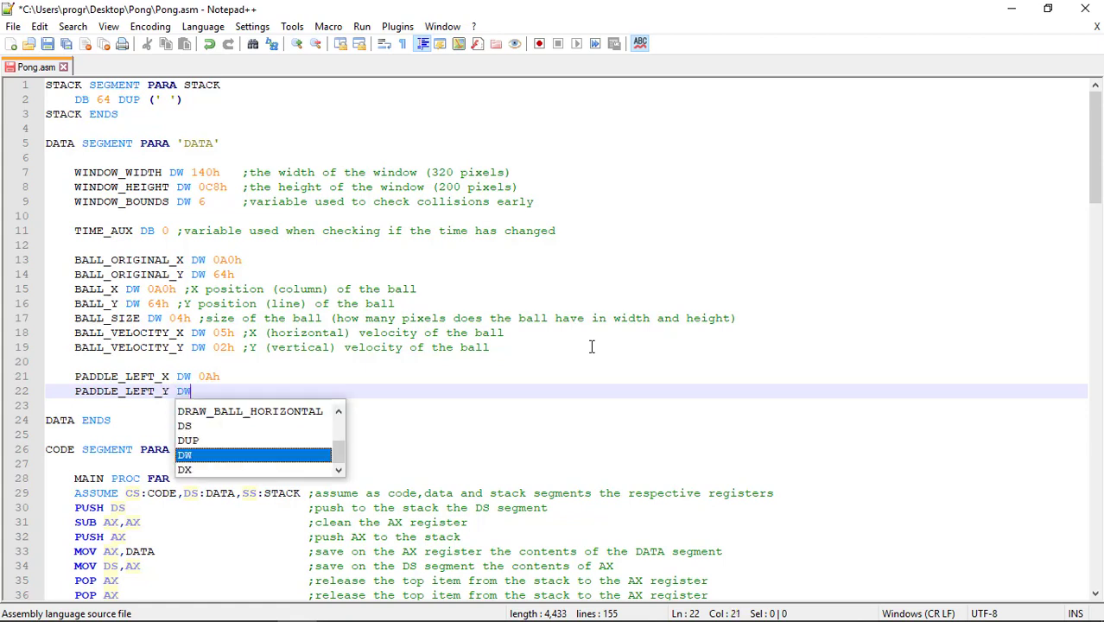
pyautogui.write('0Ah')
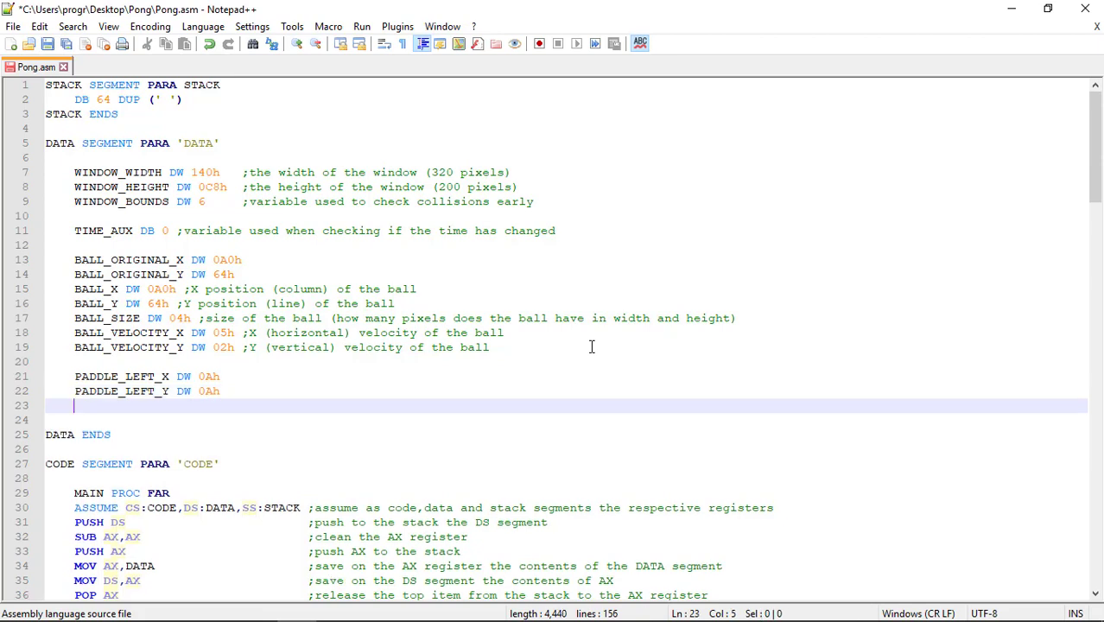
# Step: Add the lines PADDLE_WIDTH DW 05h and PADDLE_HEIGHT DW 0Fh to the data segment
pyautogui.press('enter')
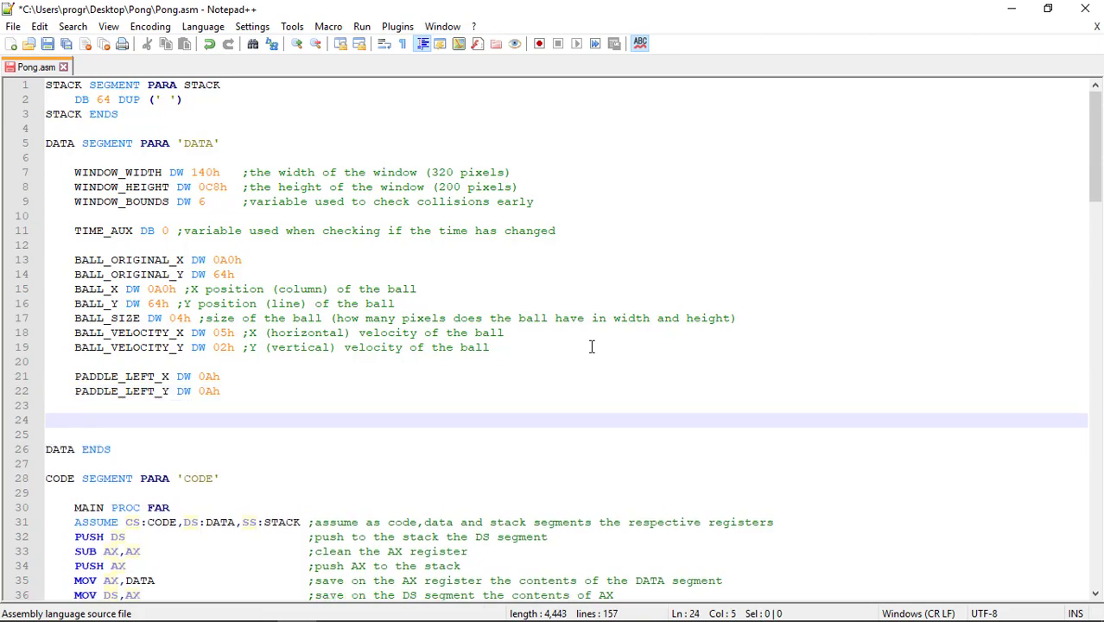
pyautogui.write('PADDLE')
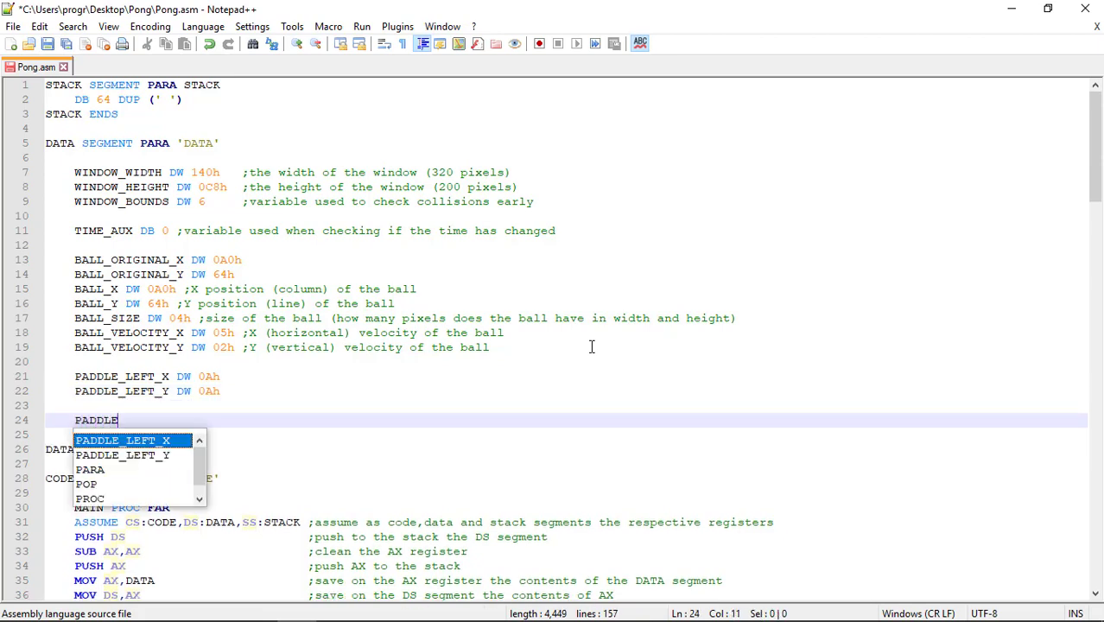
pyautogui.write('_WIDT')
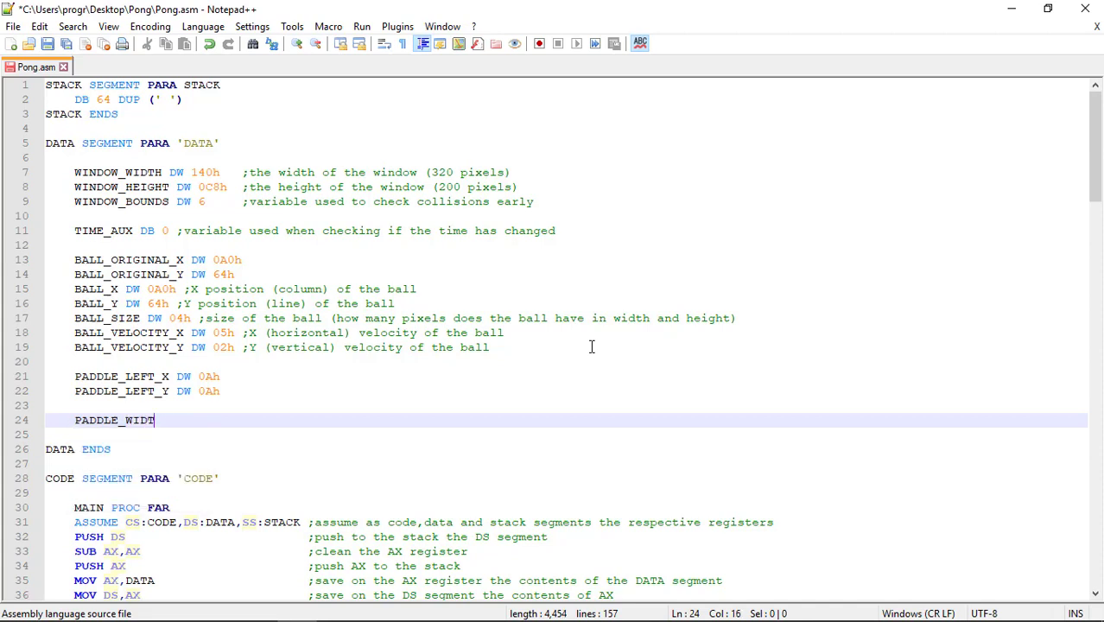
pyautogui.write('H')
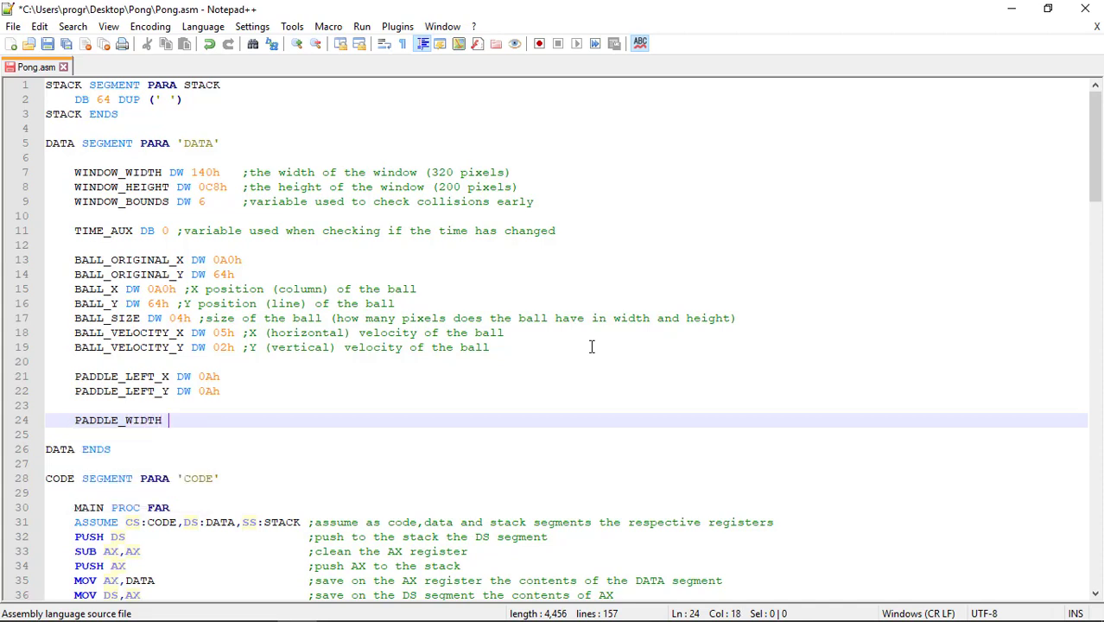
pyautogui.write('DW')
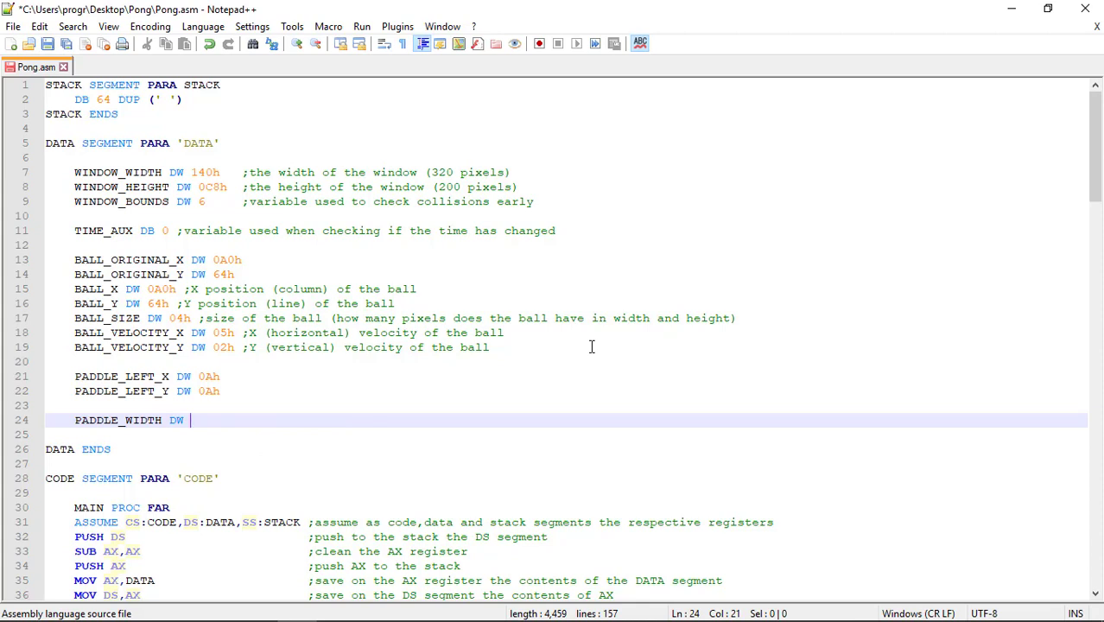
pyautogui.write('05')
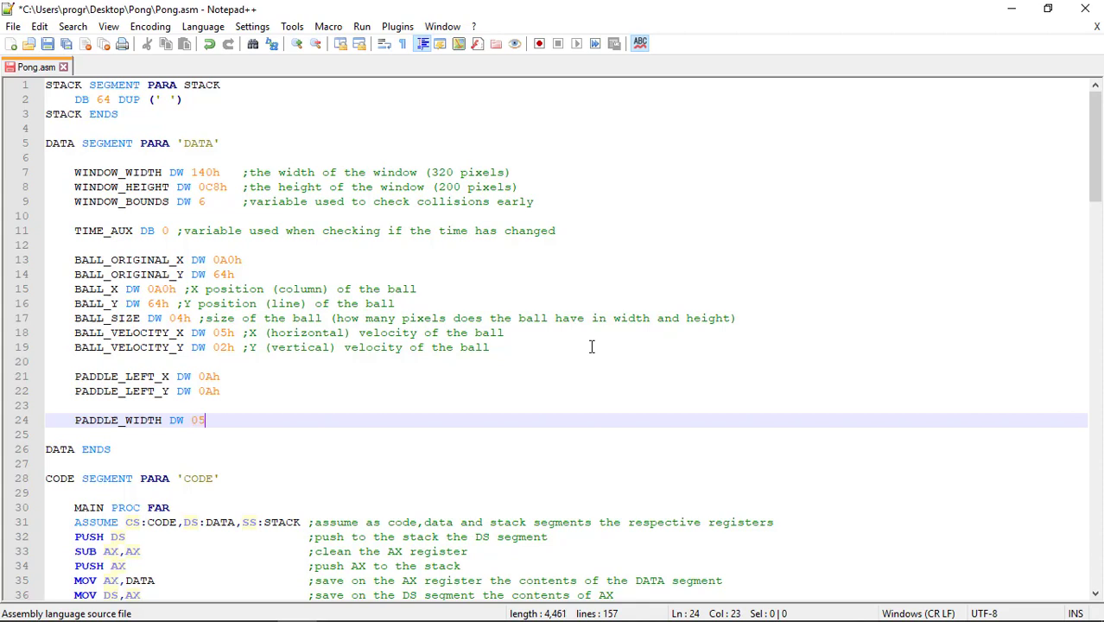
pyautogui.write('PADDLE_H')
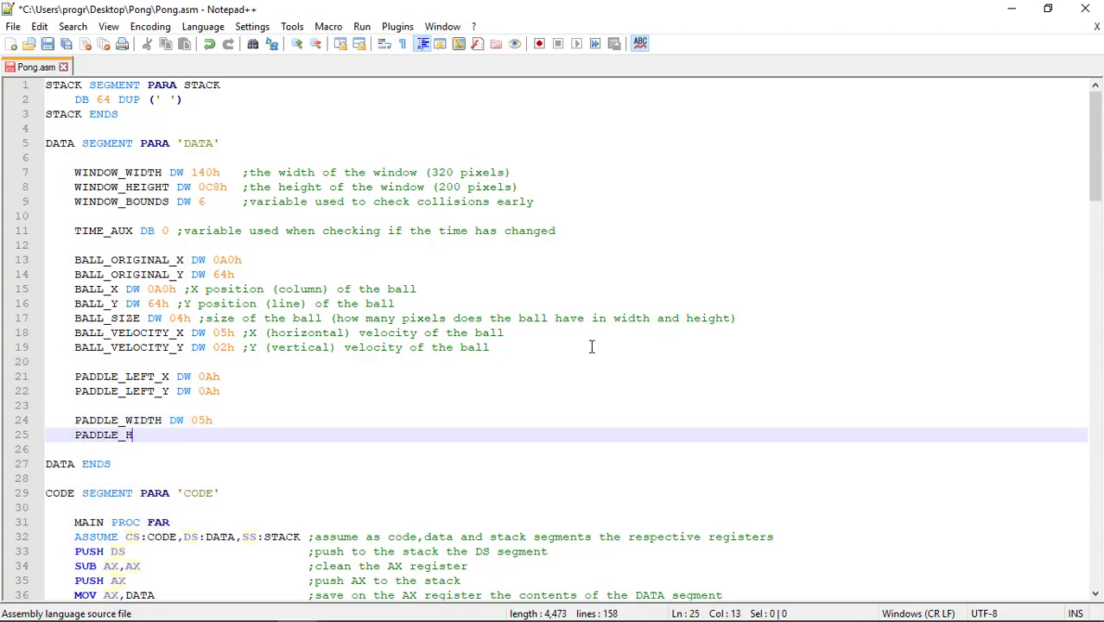
pyautogui.write('EIGHT')
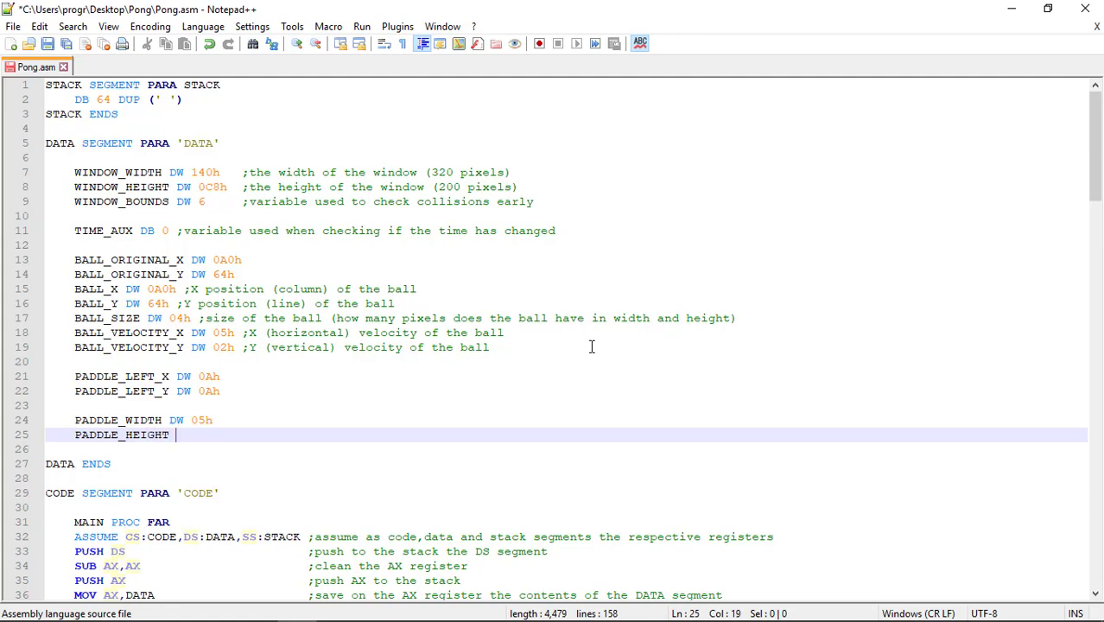
pyautogui.write('DW')
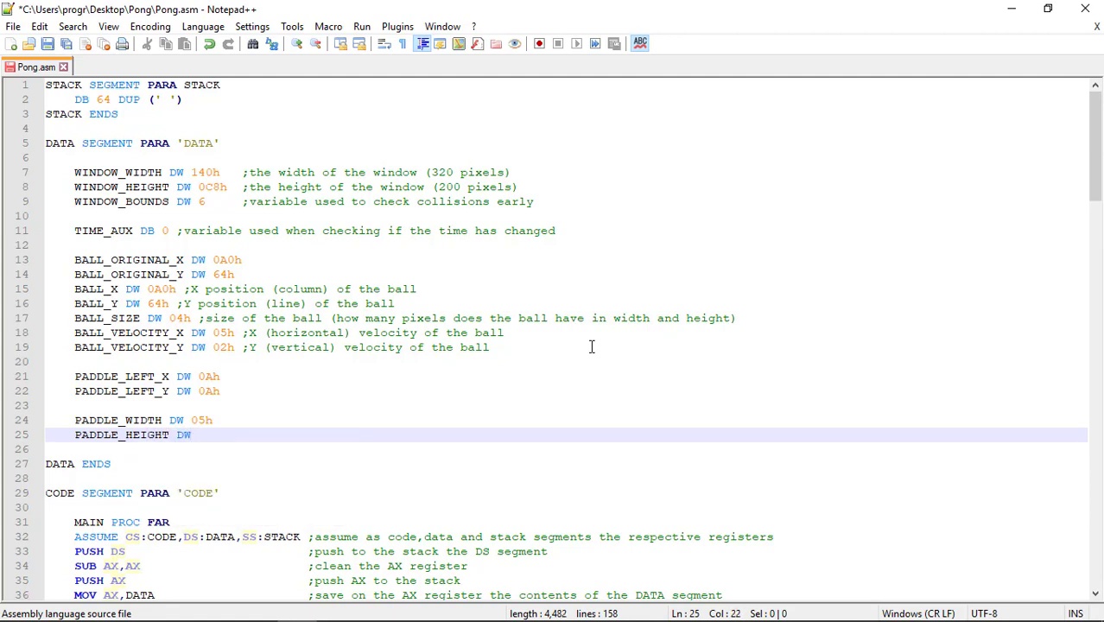
pyautogui.write('0')
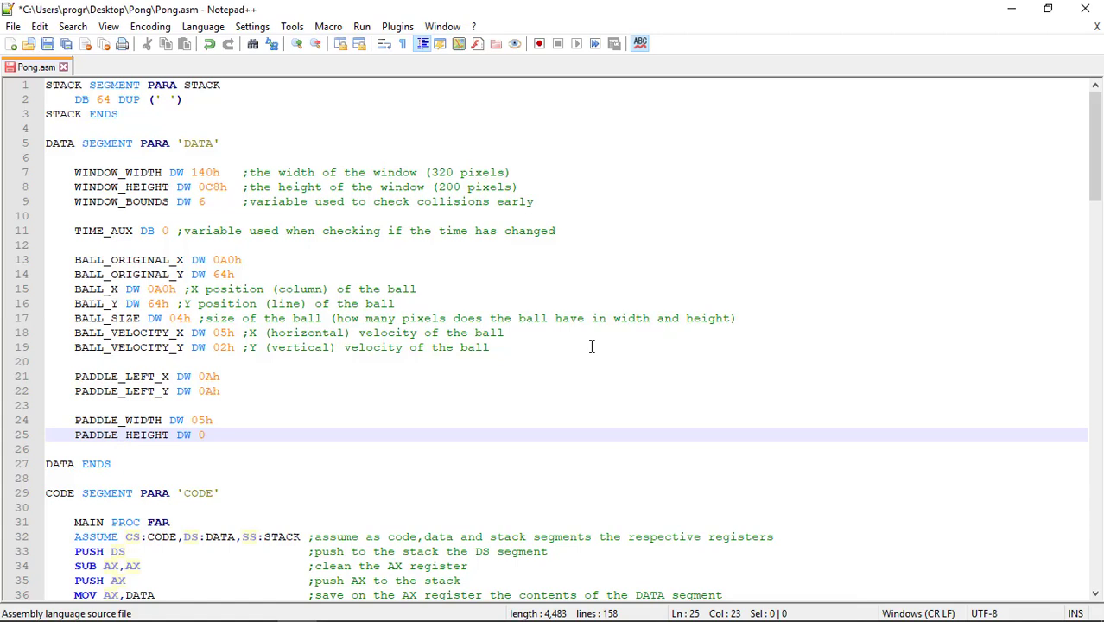
pyautogui.write('Fh')
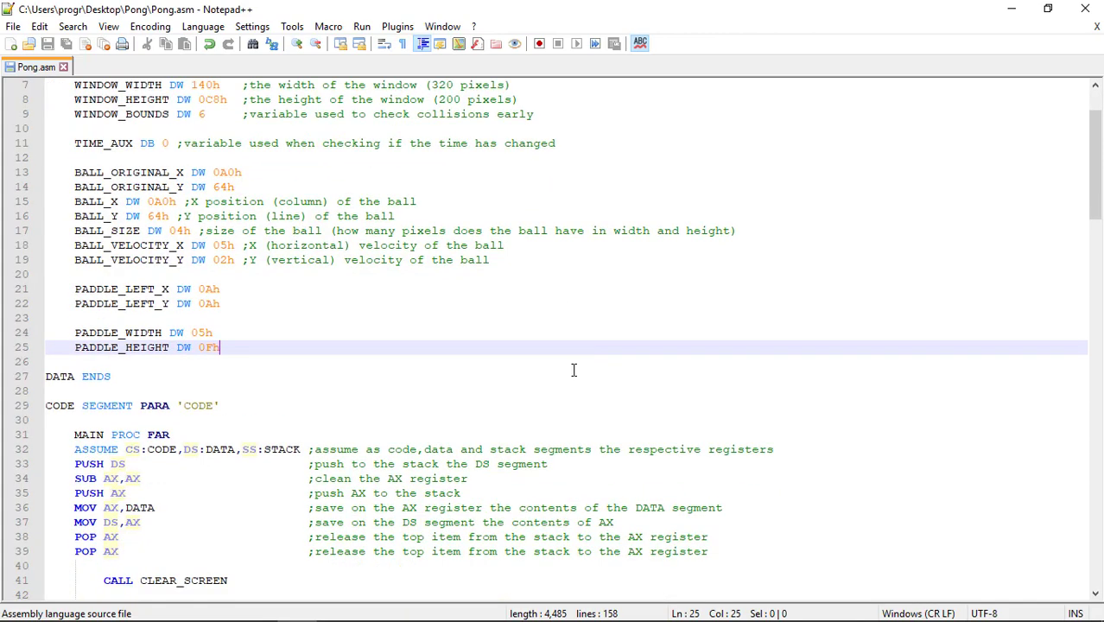
# Step: Insert CALL DRAW_PADDLES on a new line right after CALL DRAW_BALL
pyautogui.scroll(-3)
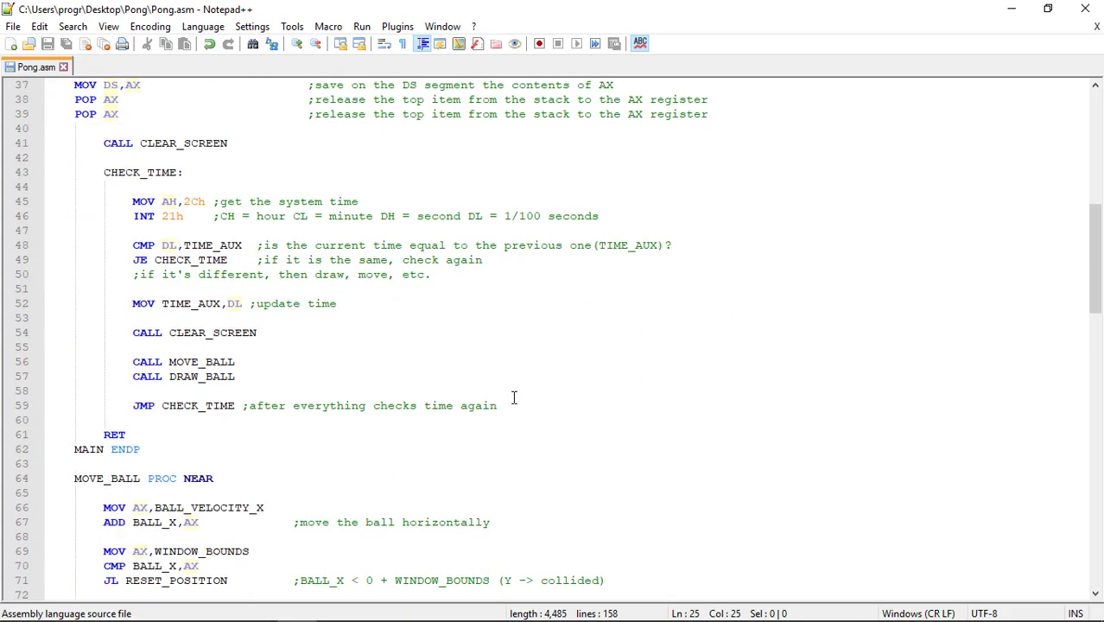
pyautogui.click(238, 376)
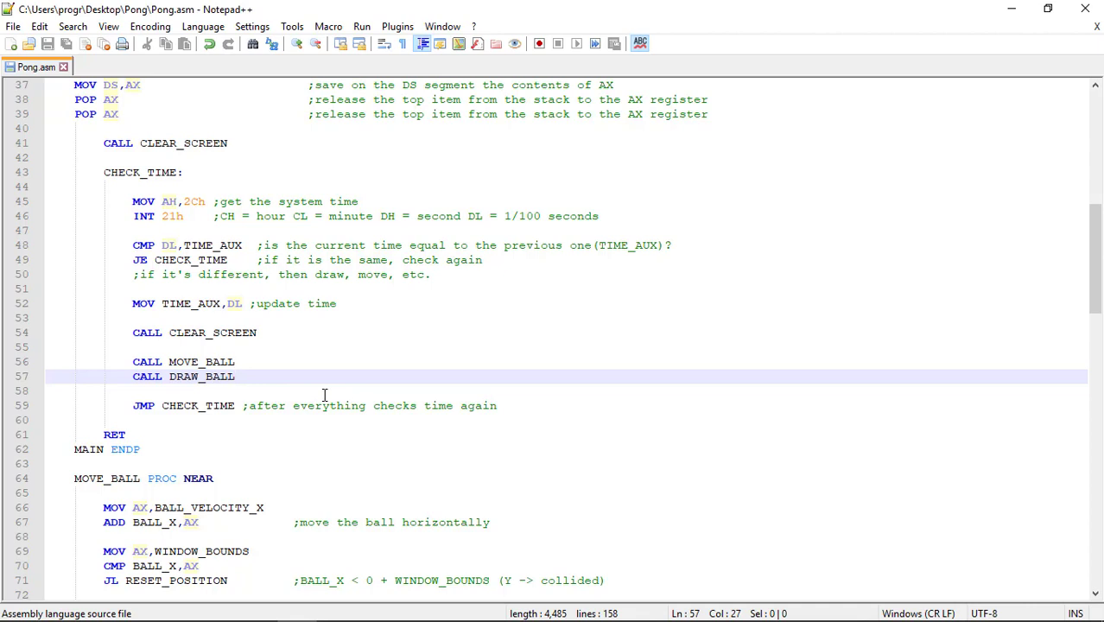
pyautogui.press('Enter')
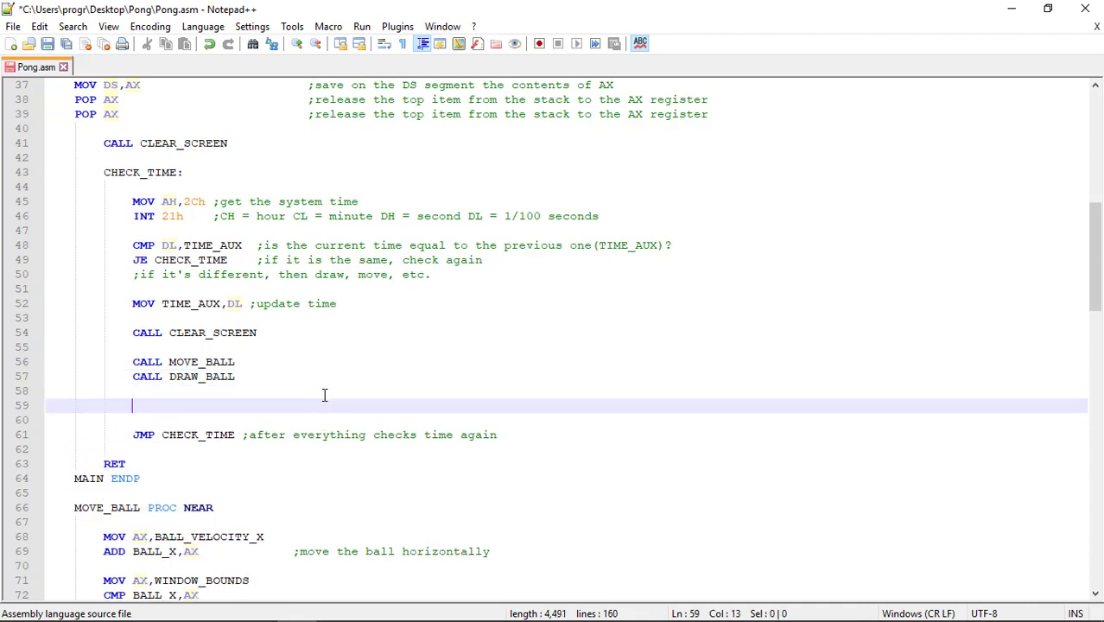
pyautogui.write('CALL')
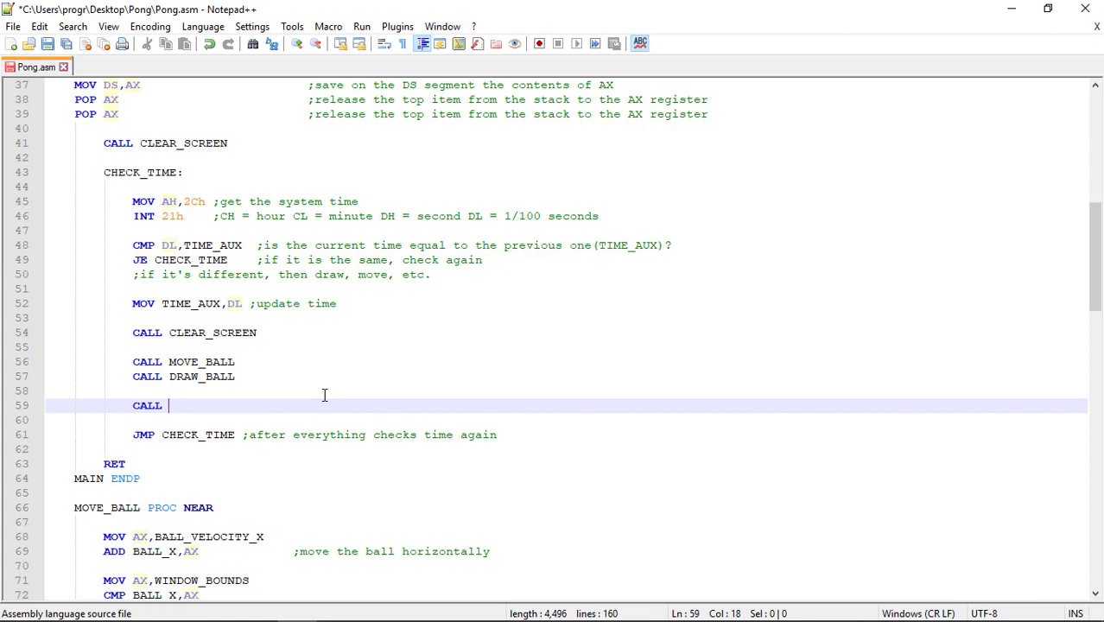
pyautogui.write('DRAW')
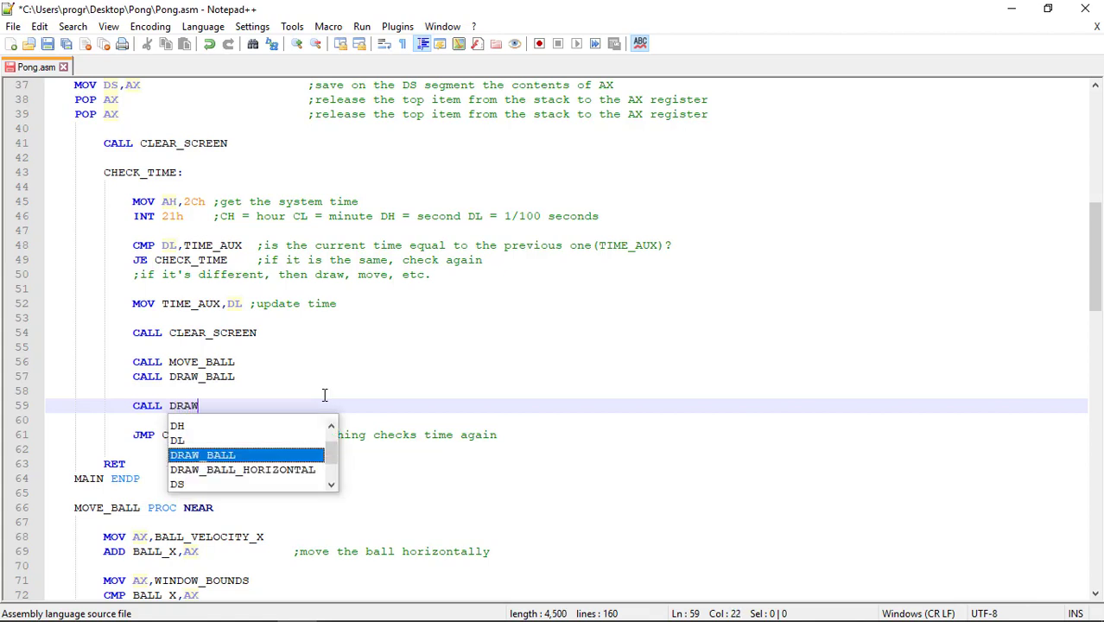
pyautogui.write('_PADD')
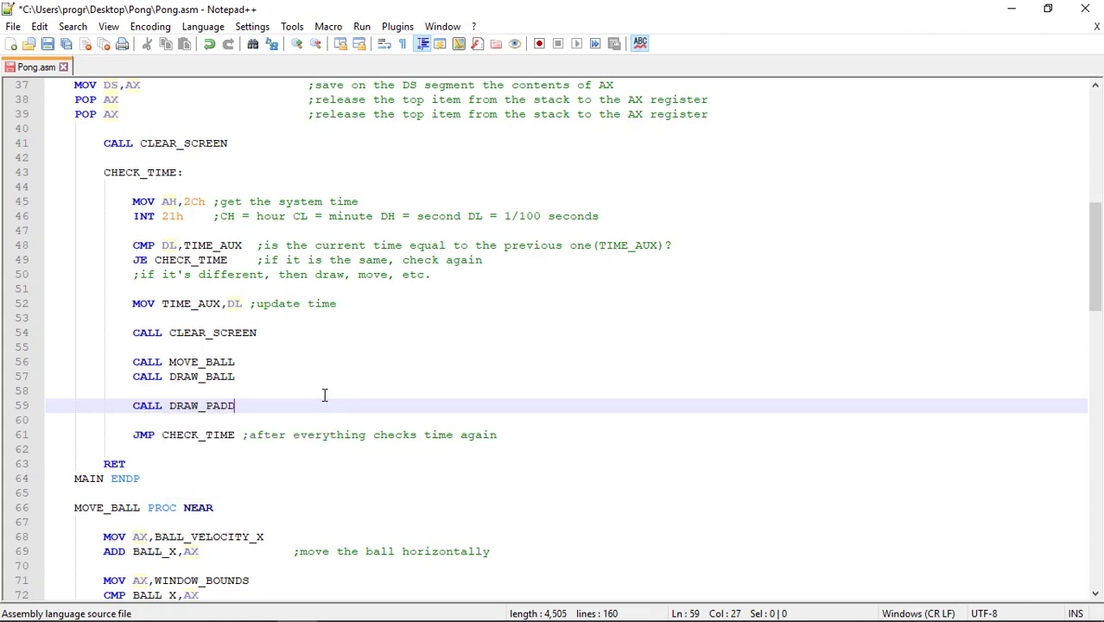
pyautogui.write('LE')
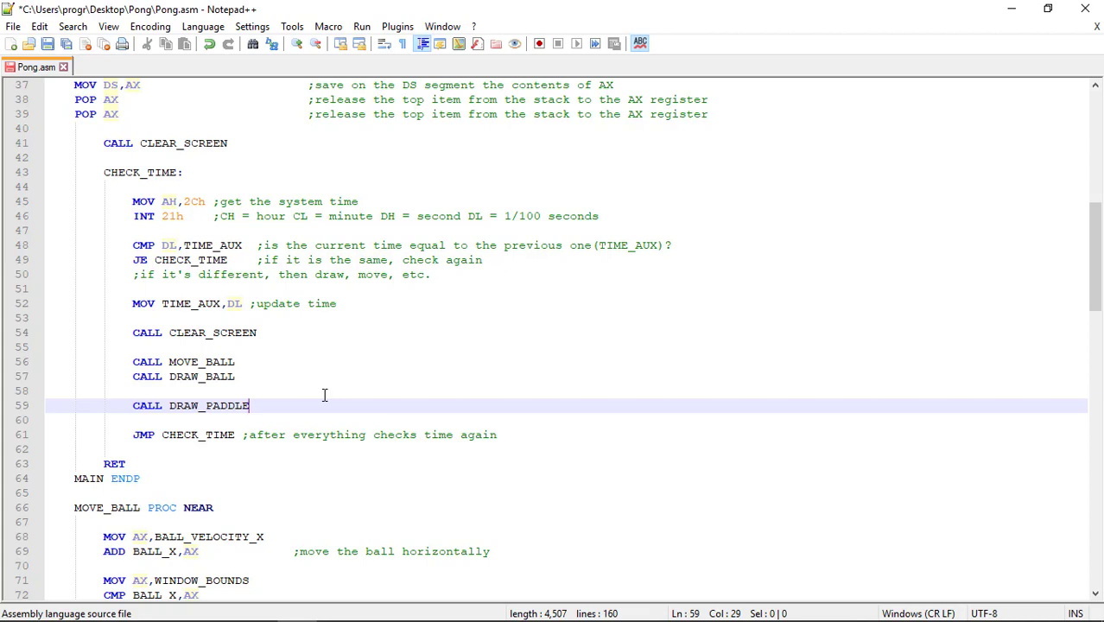
pyautogui.write('S')
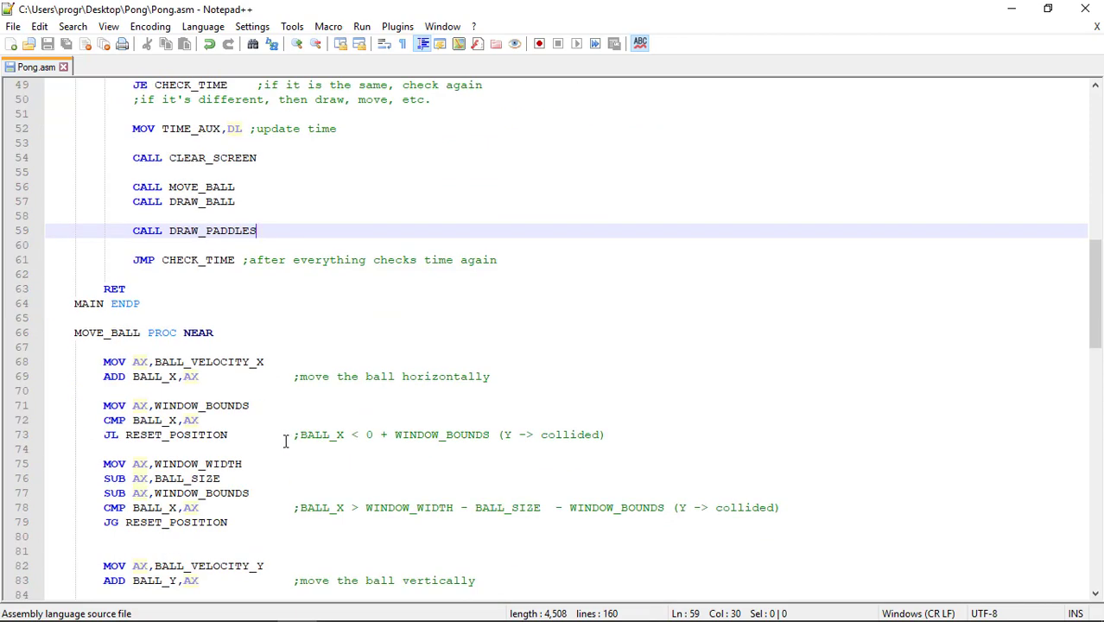
# Step: Below DRAW_BALL ENDP, write a DRAW_PADDLES PROC NEAR procedure containing only RET
pyautogui.scroll(-3)
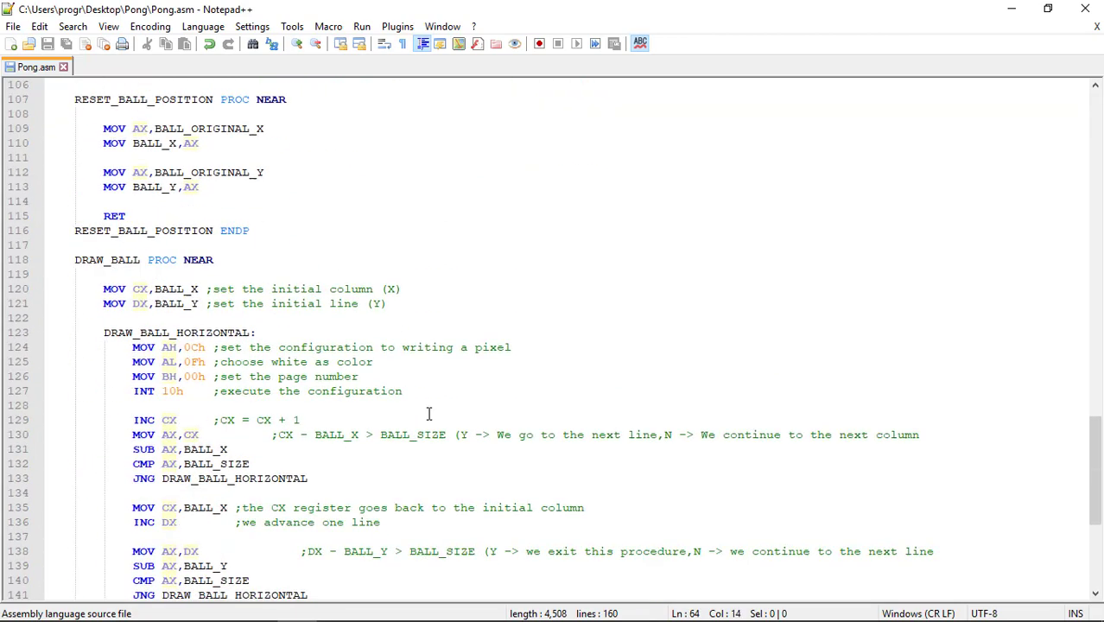
pyautogui.scroll(-3)
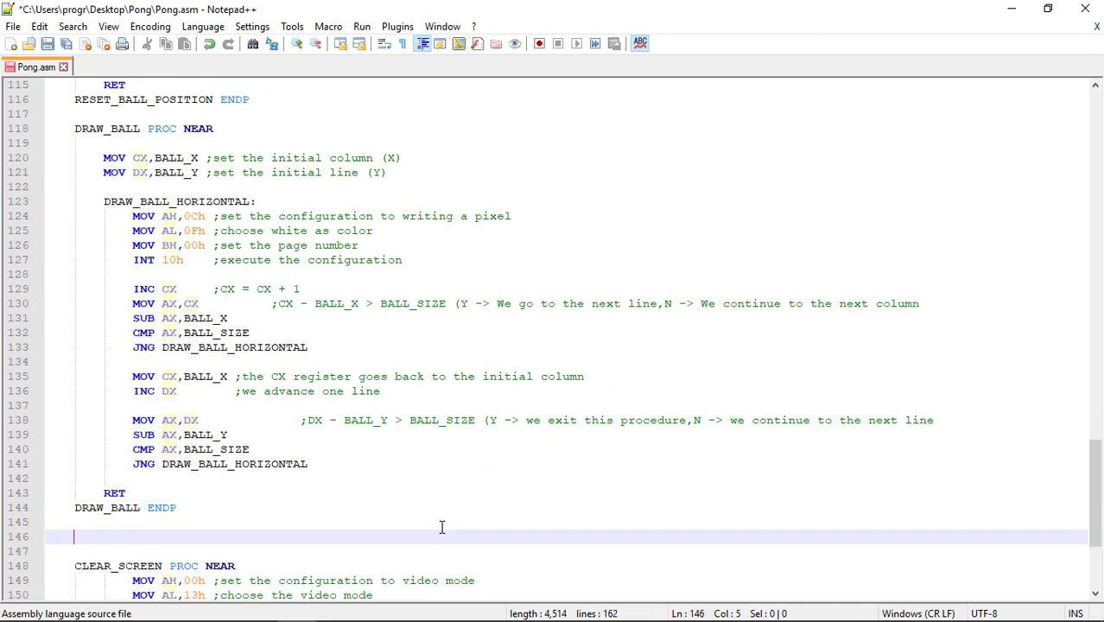
pyautogui.write('DRAW_PADDLES')
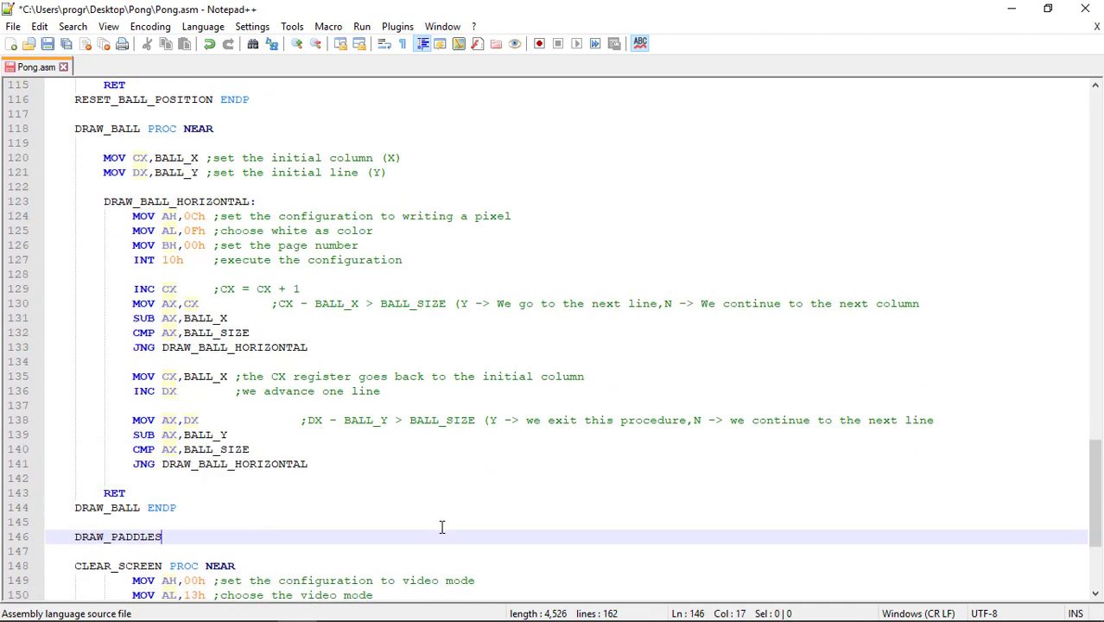
pyautogui.write('PROC NEA')
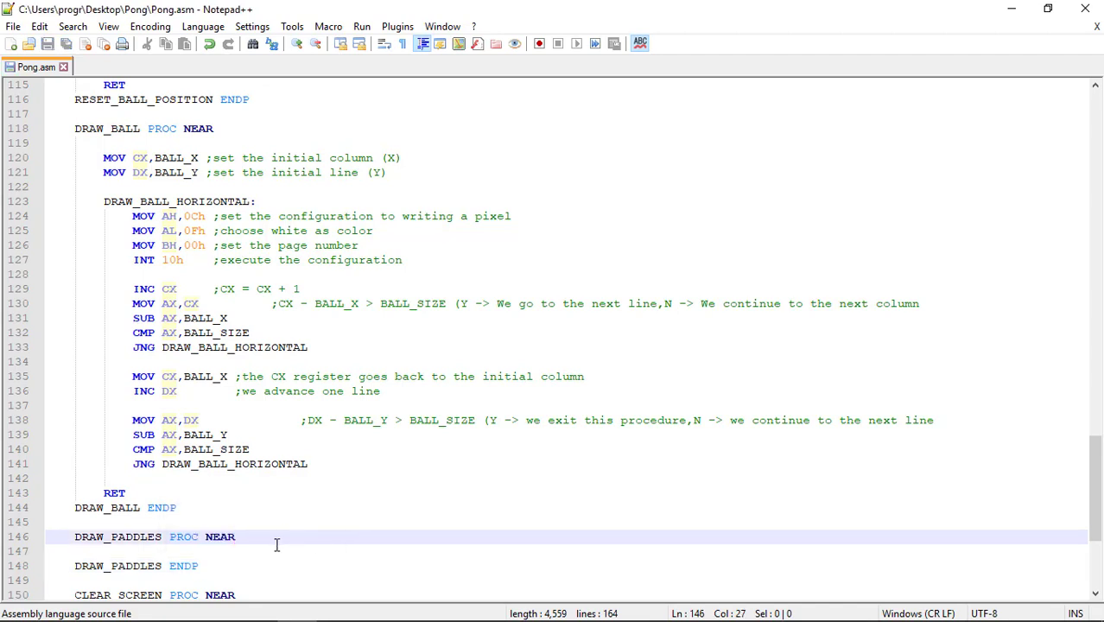
pyautogui.write('RET')
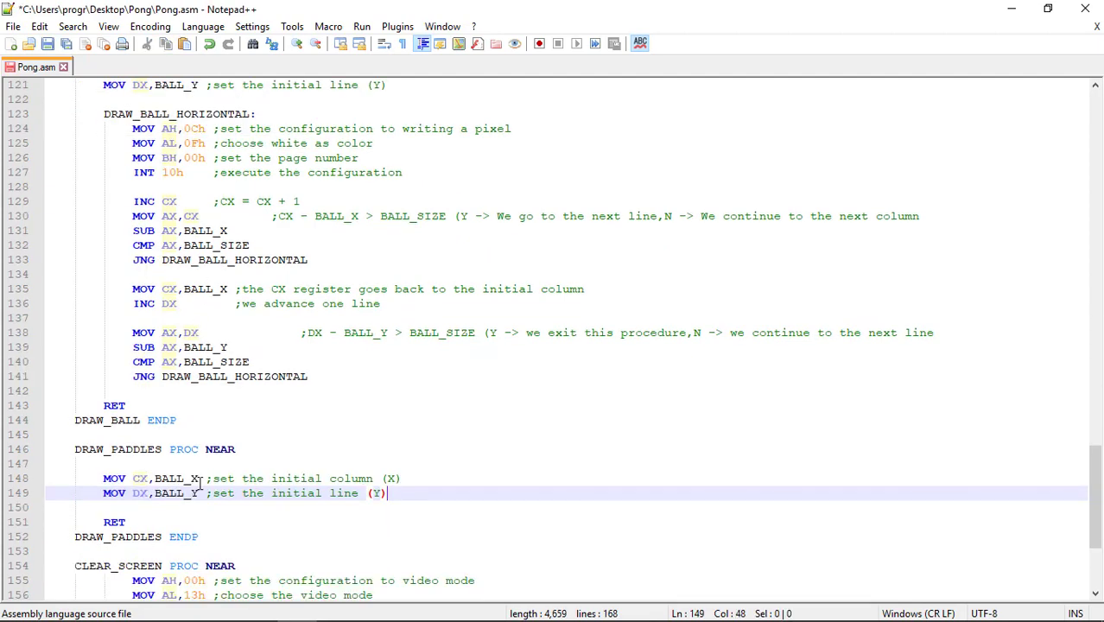
# Step: In the copied MOV lines, replace BALL_X and BALL_Y with PADDLE_LEFT_X and PADDLE_LEFT_Y
pyautogui.doubleClick(171, 478)
pyautogui.write('PADDLE_LEFT_X')
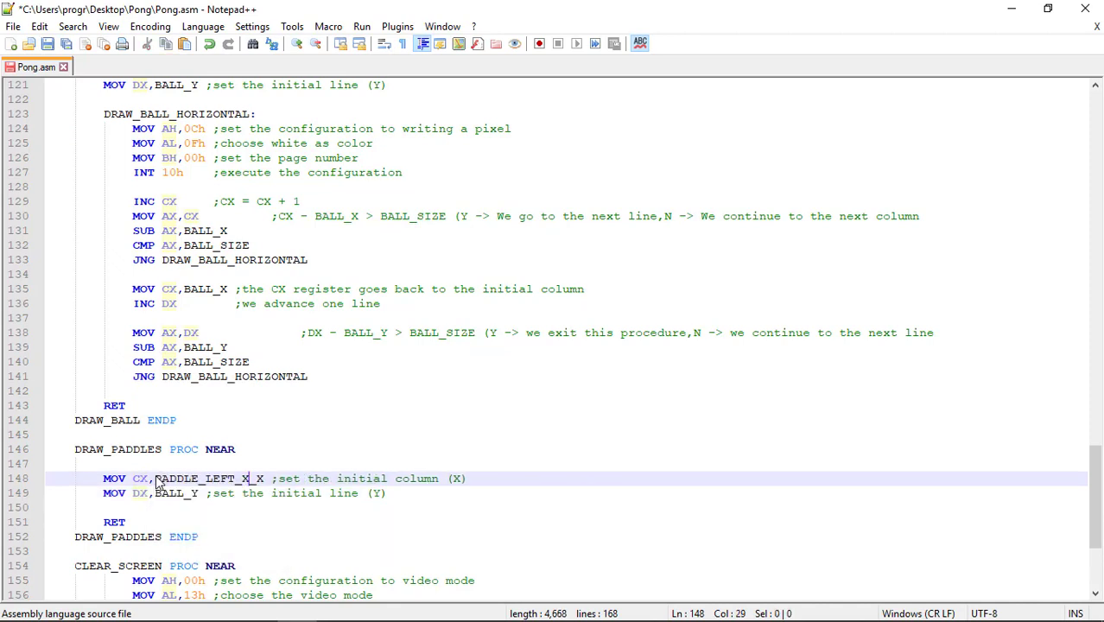
pyautogui.press('BackSpace')
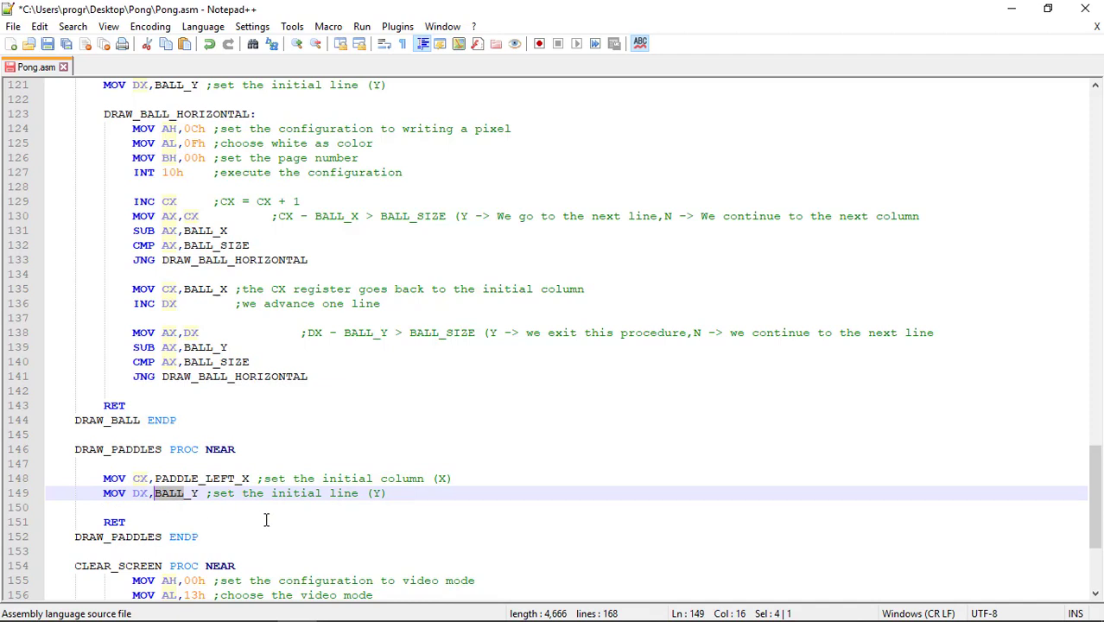
pyautogui.write('PADDLE_LEFT_Y')
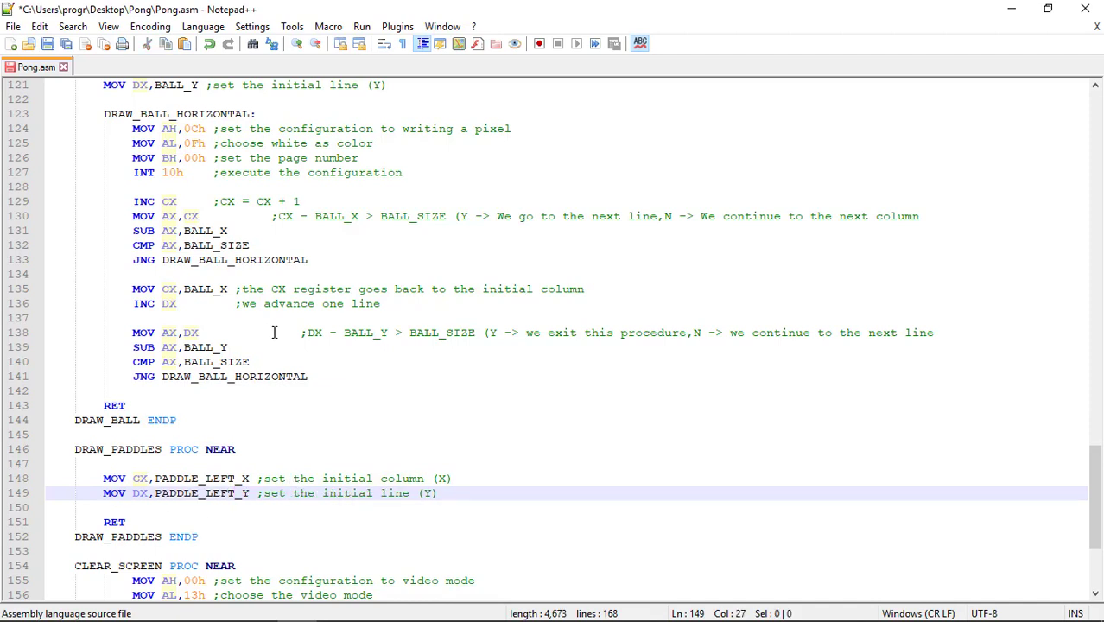
pyautogui.moveTo(291, 328)
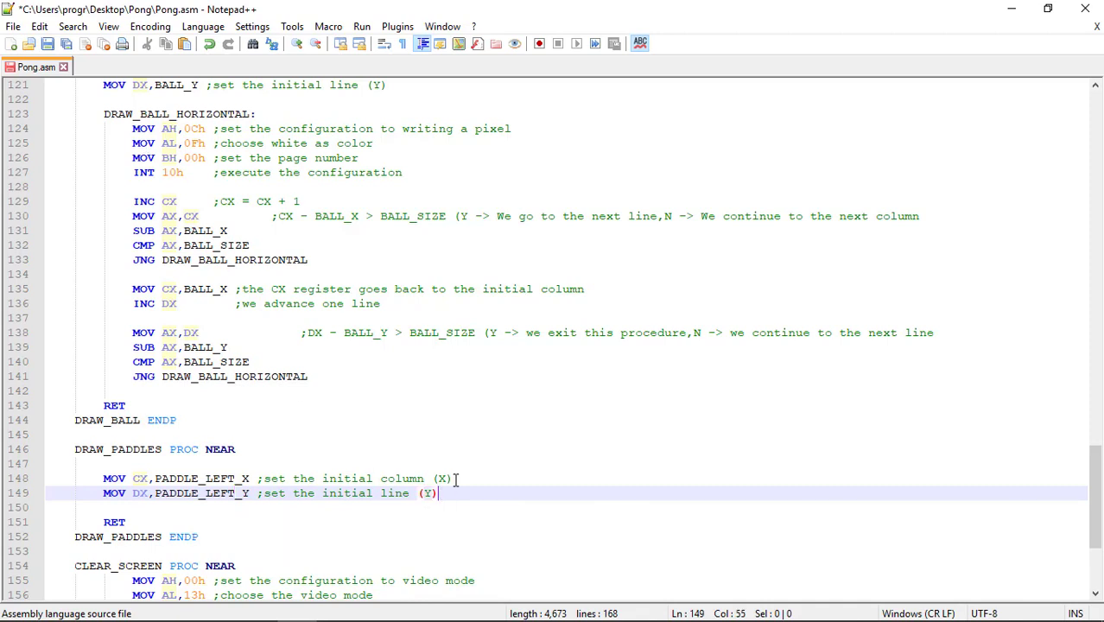
# Step: Type the DRAW_PADDLE_LEFT_HORIZONTAL: label on a new line inside DRAW_PADDLES
pyautogui.press('Enter')
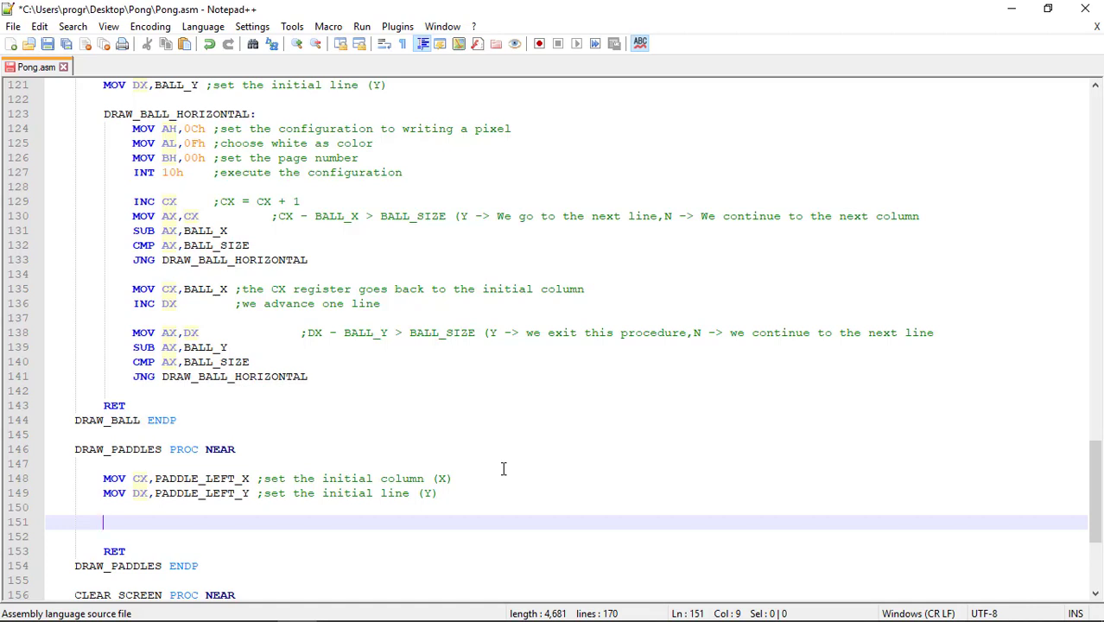
pyautogui.write('DRAW')
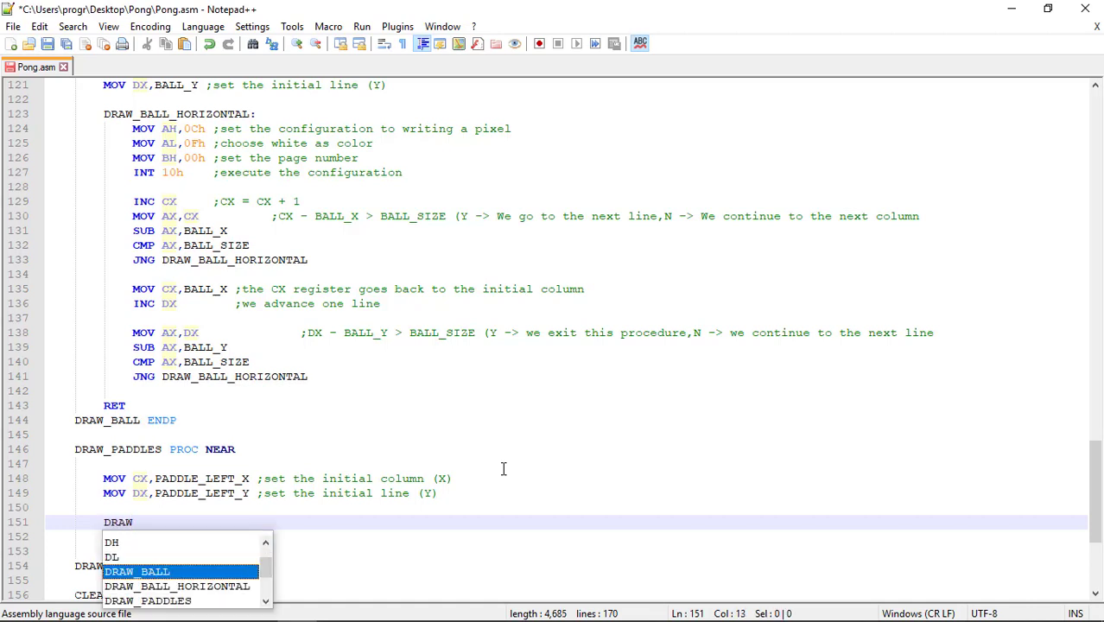
pyautogui.write('_')
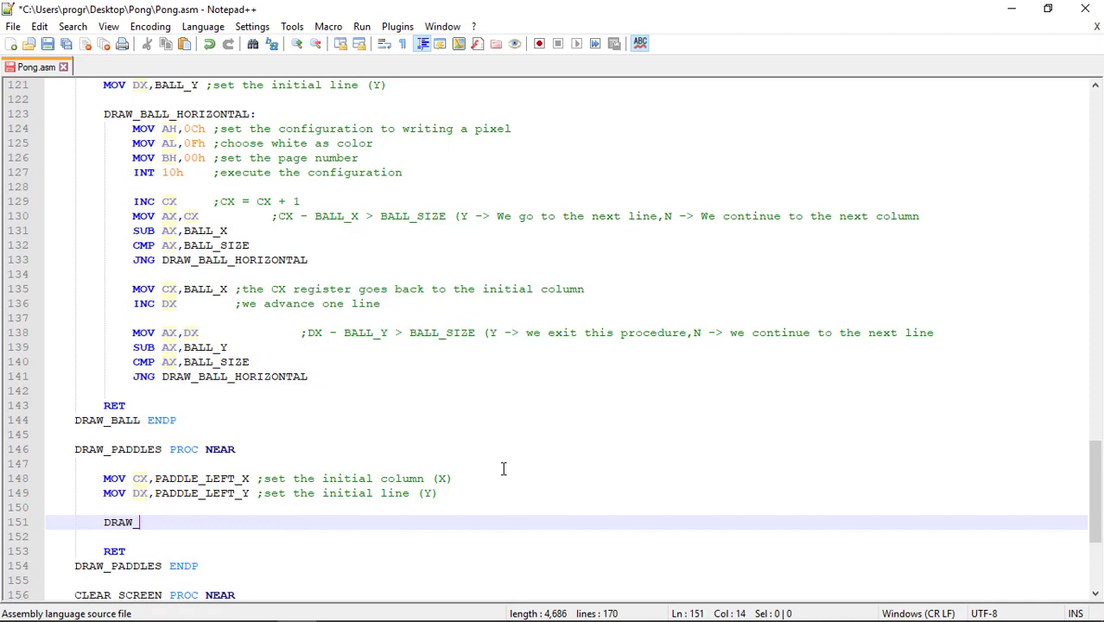
pyautogui.write('PADDLE_I')
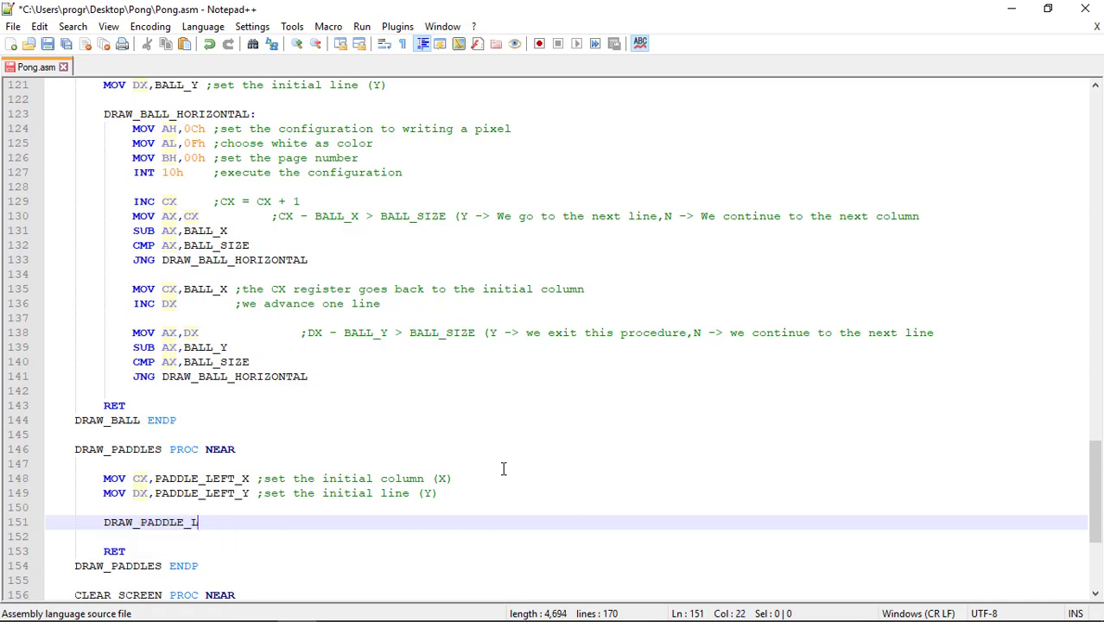
pyautogui.write('EFT_HO')
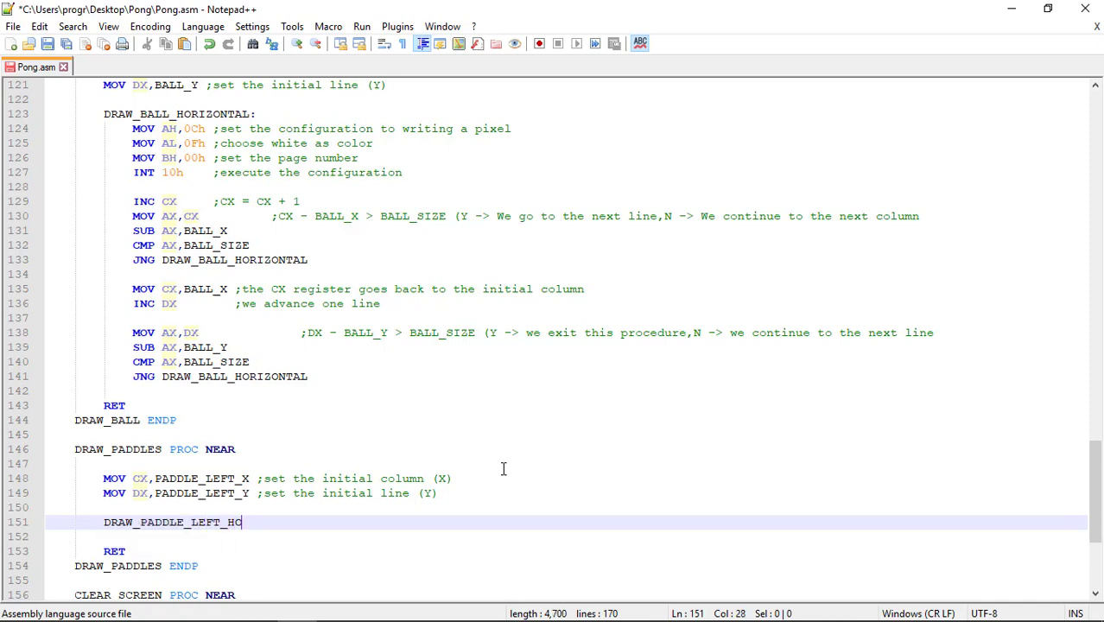
pyautogui.write('RIZONTAL')
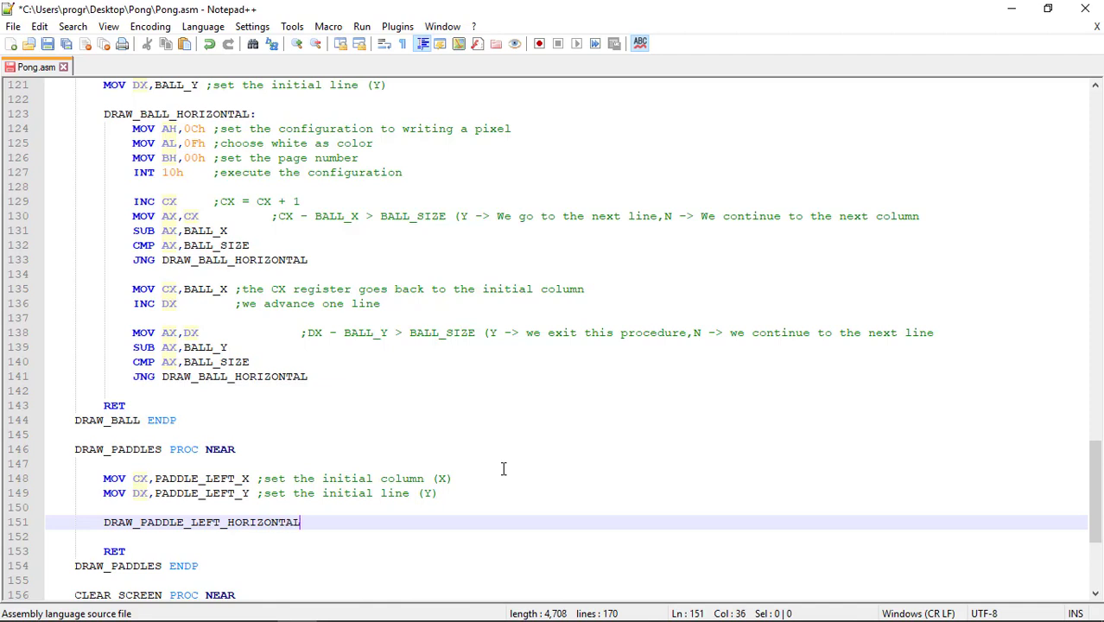
pyautogui.write(':')
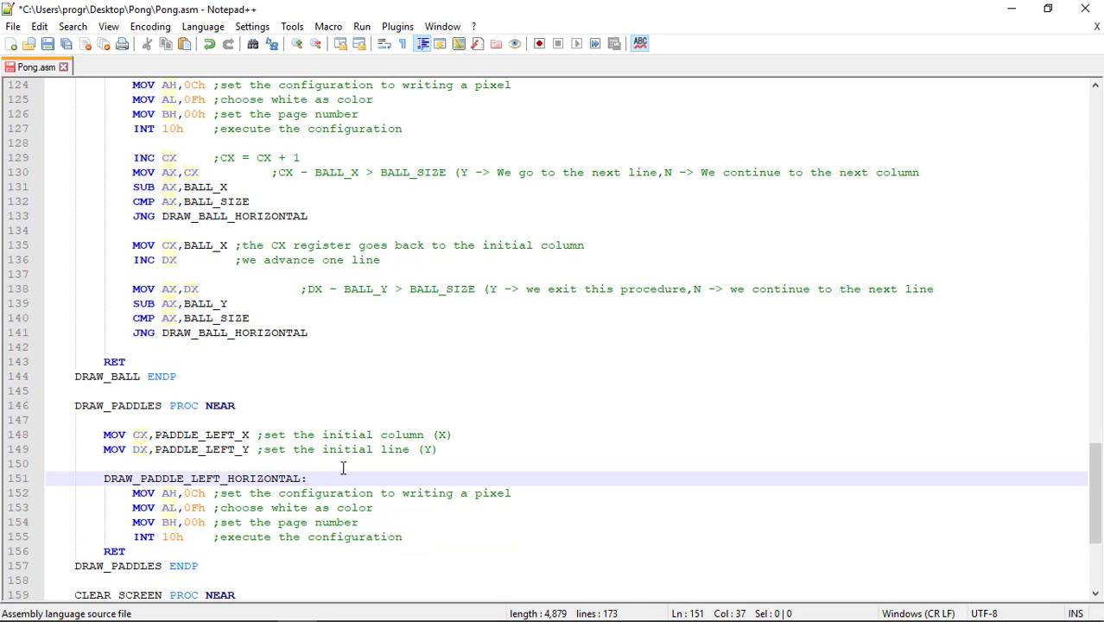
# Step: Change the column loop to use PADDLE_LEFT_X and PADDLE_WIDTH, jumping back to DRAW_PADDLE_LEFT_HORIZONTAL
pyautogui.scroll(-3)
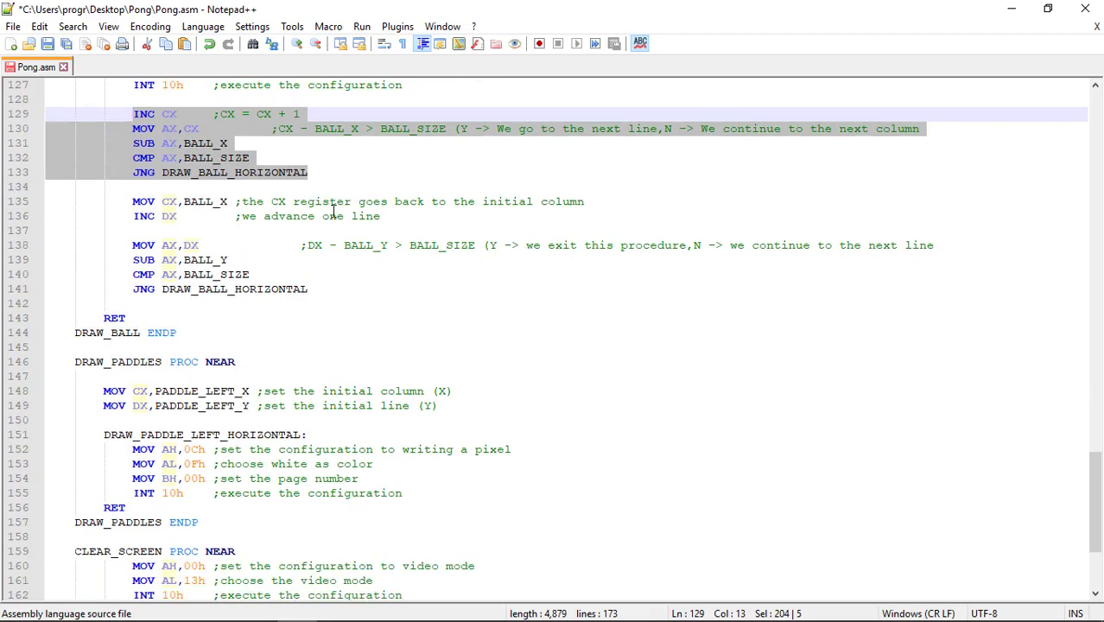
pyautogui.scroll(-3)
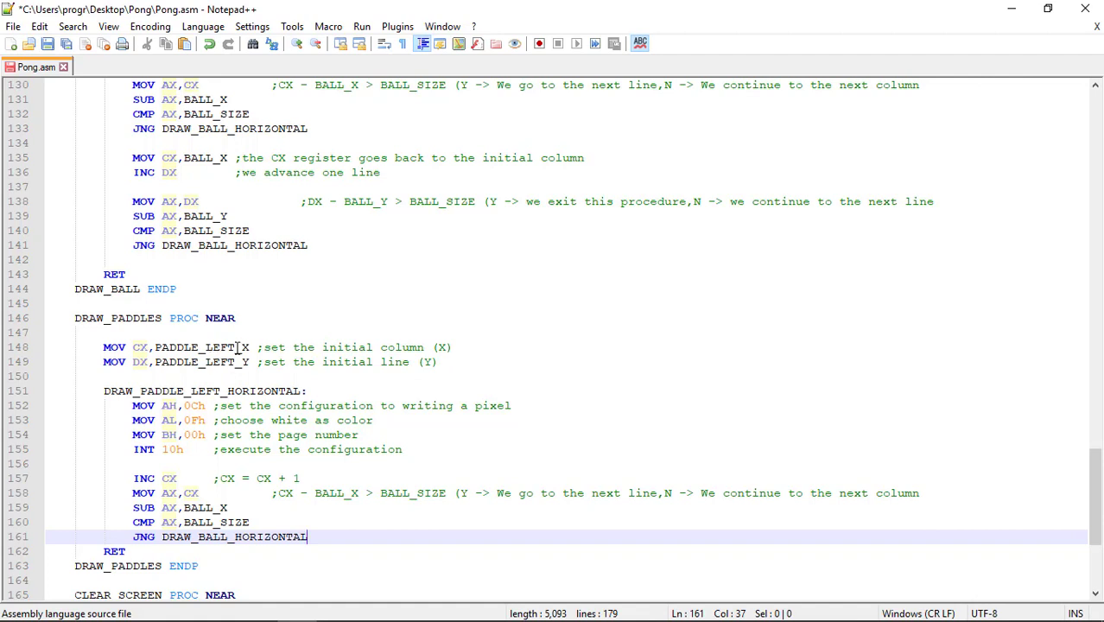
pyautogui.doubleClick(195, 346)
pyautogui.write('PADDLE_LEFT')
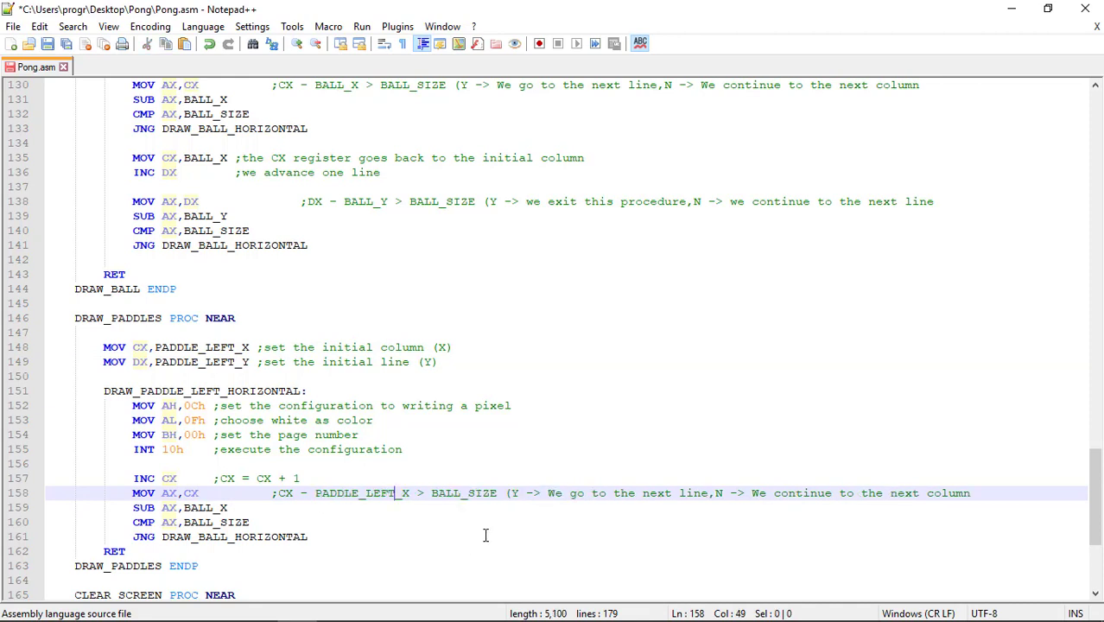
pyautogui.moveTo(462, 516)
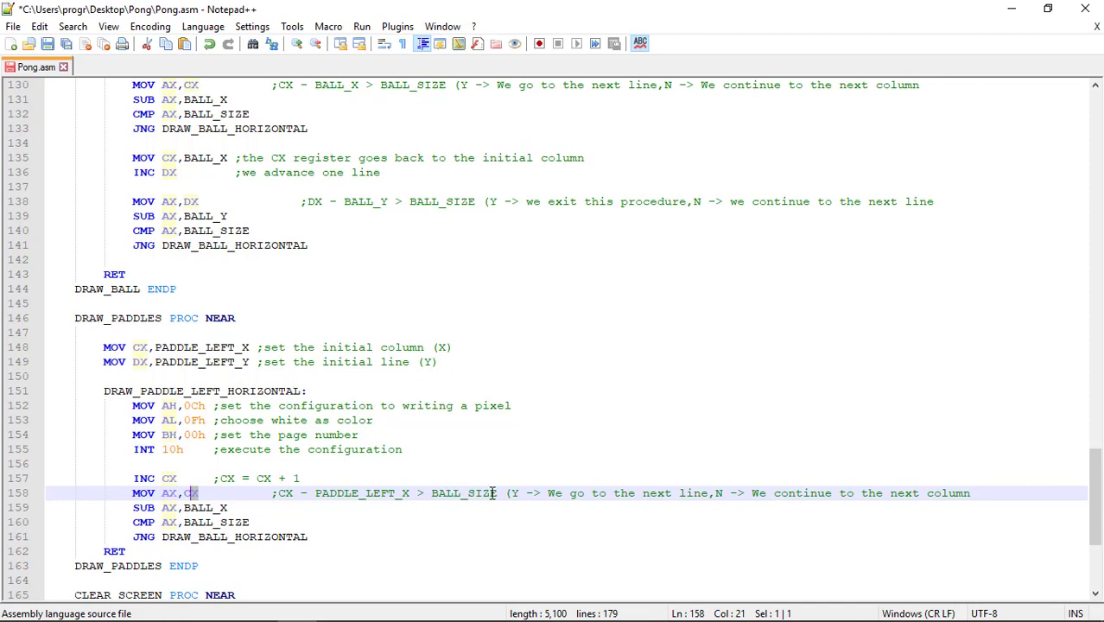
pyautogui.doubleClick(465, 494)
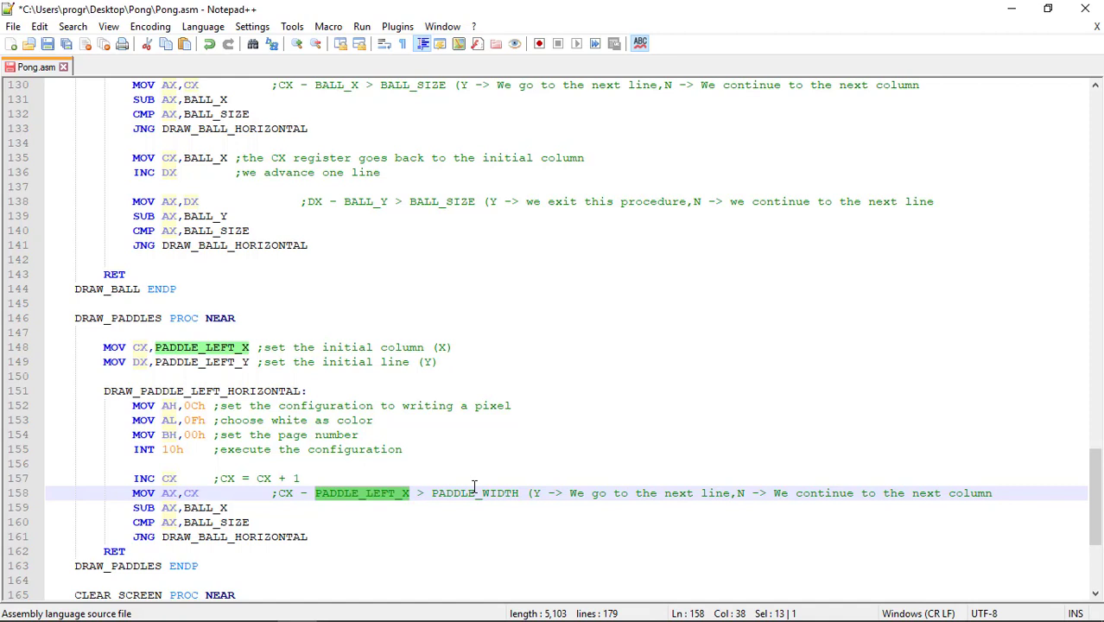
pyautogui.doubleClick(474, 493)
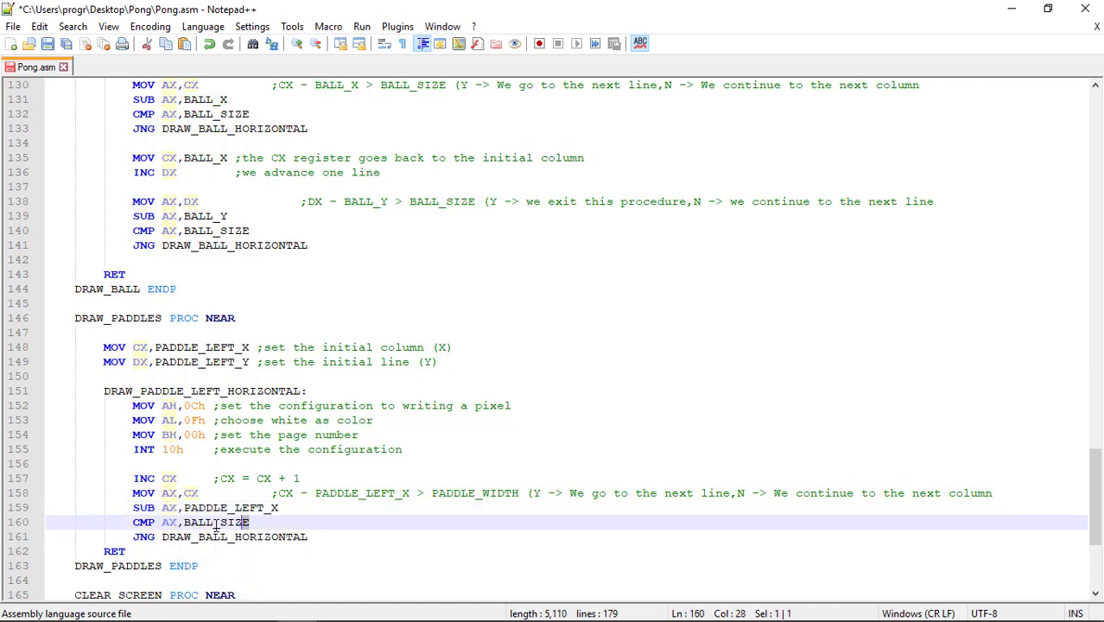
pyautogui.write('PADDLE')
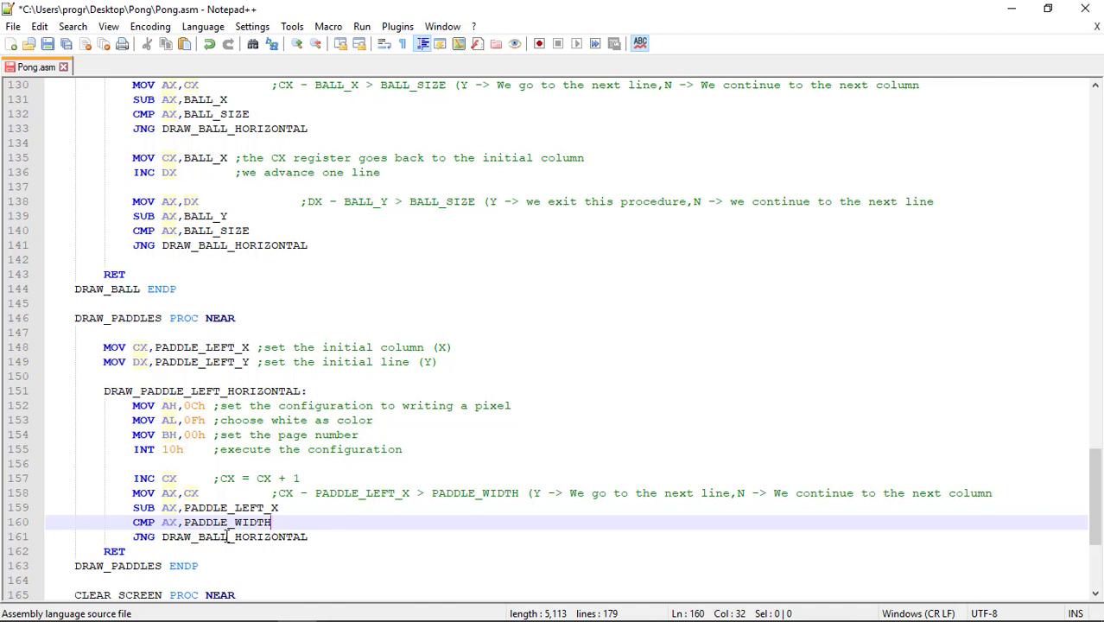
pyautogui.click(301, 391)
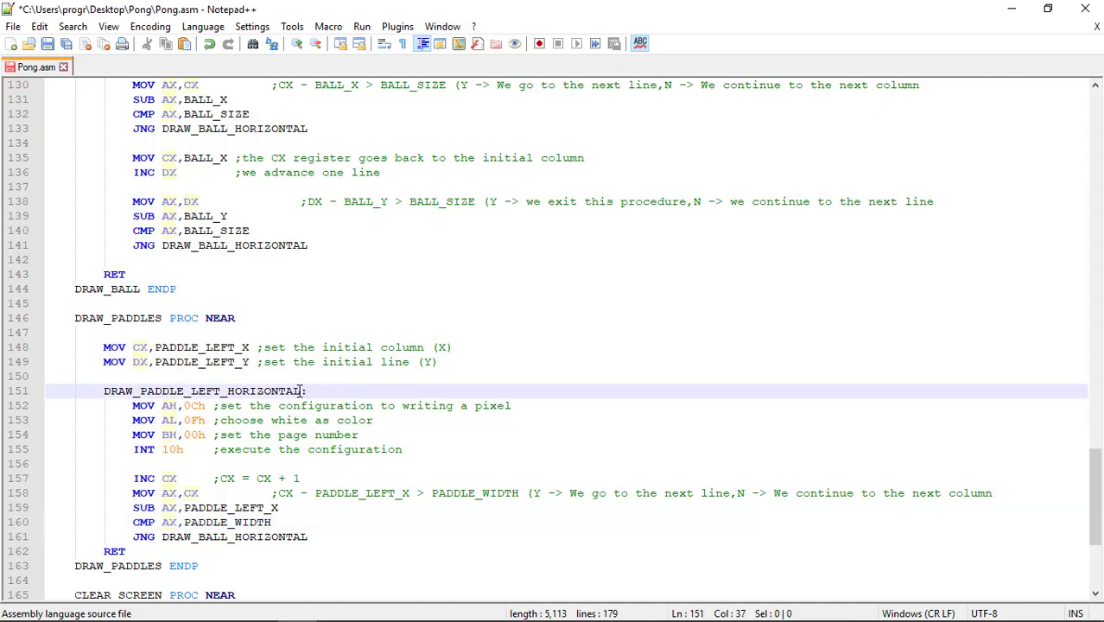
pyautogui.doubleClick(203, 391)
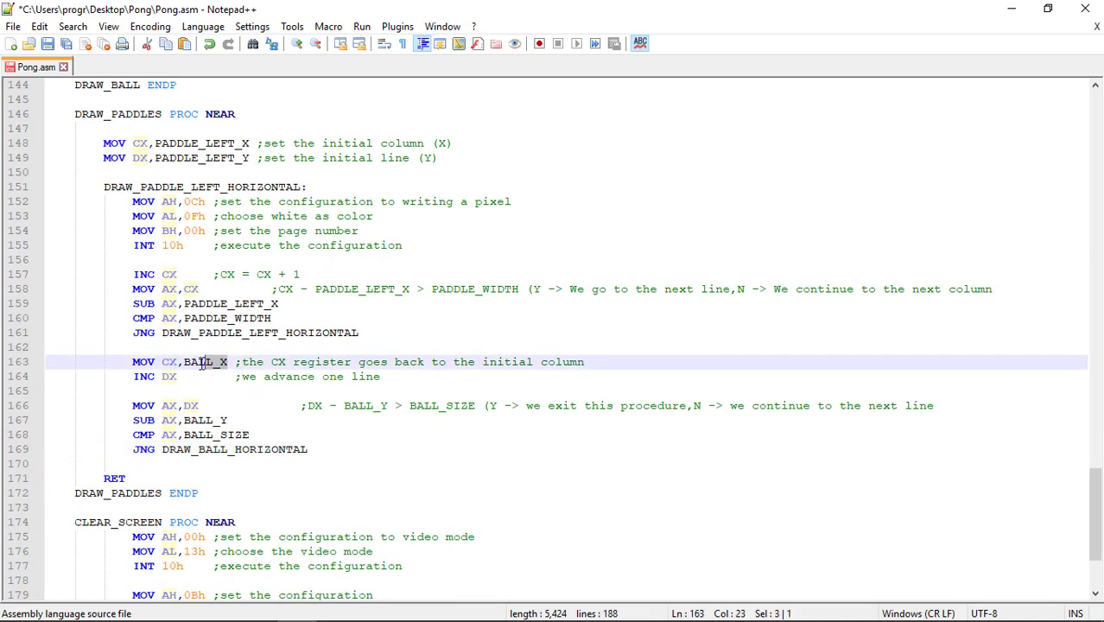
# Step: Switch the next-line block to PADDLE_LEFT_X, PADDLE_LEFT_Y and PADDLE_HEIGHT, fixing comments and final jump
pyautogui.click(278, 303)
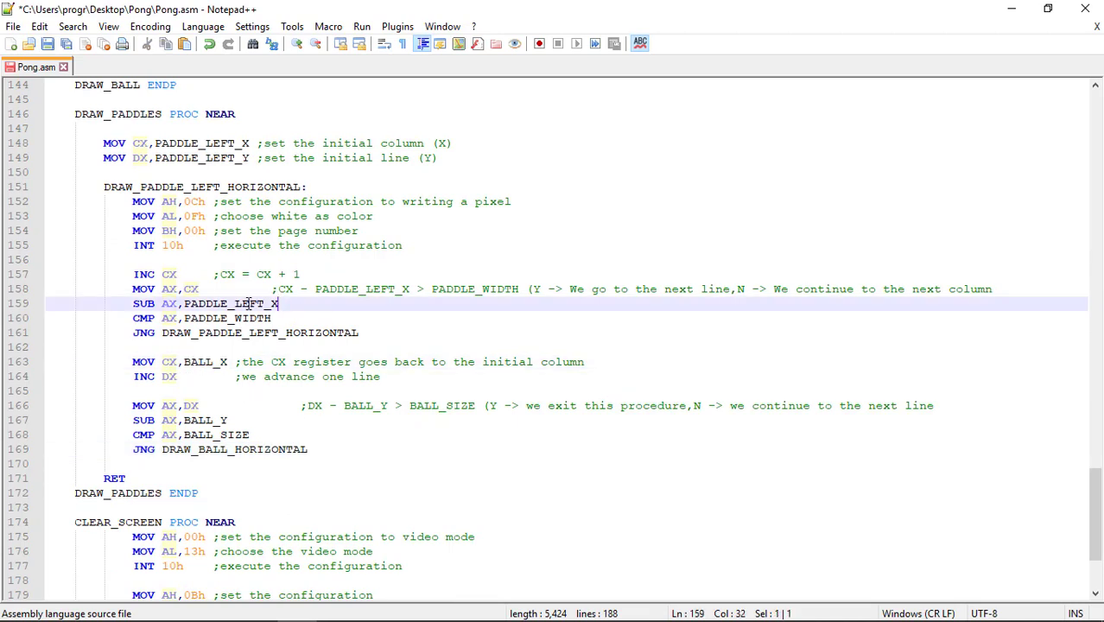
pyautogui.doubleClick(231, 303)
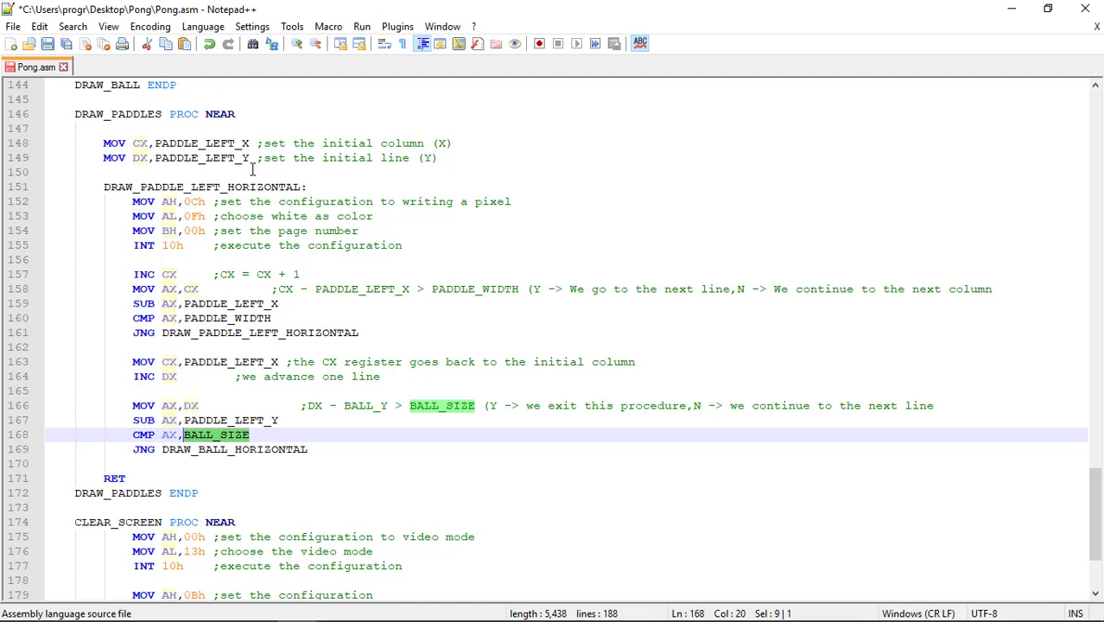
pyautogui.write('PADD')
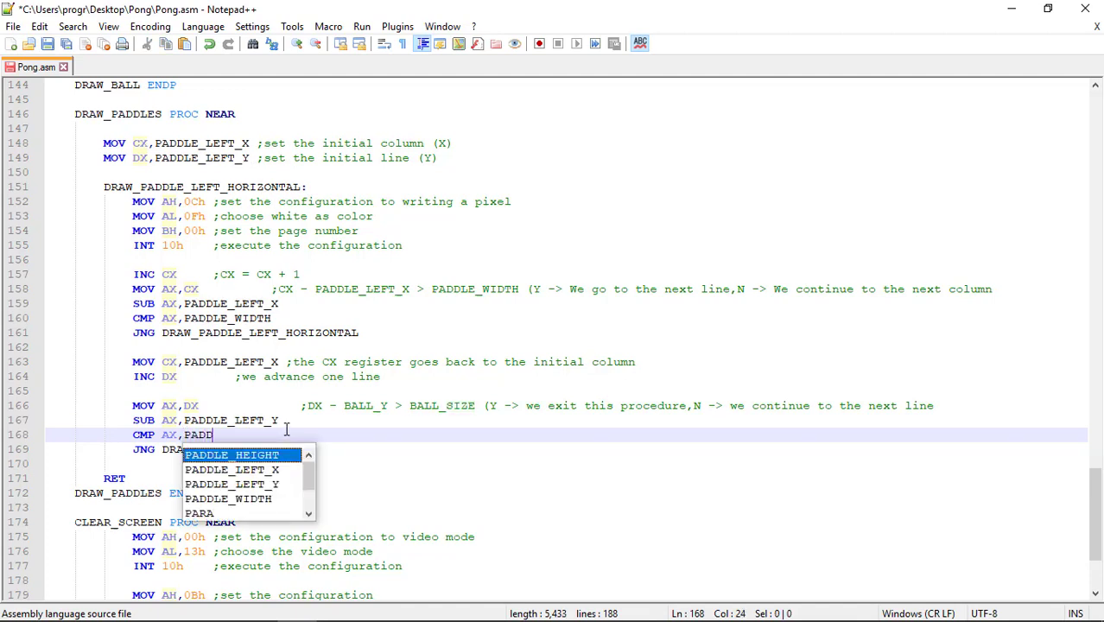
pyautogui.write('LE_HEIGHT')
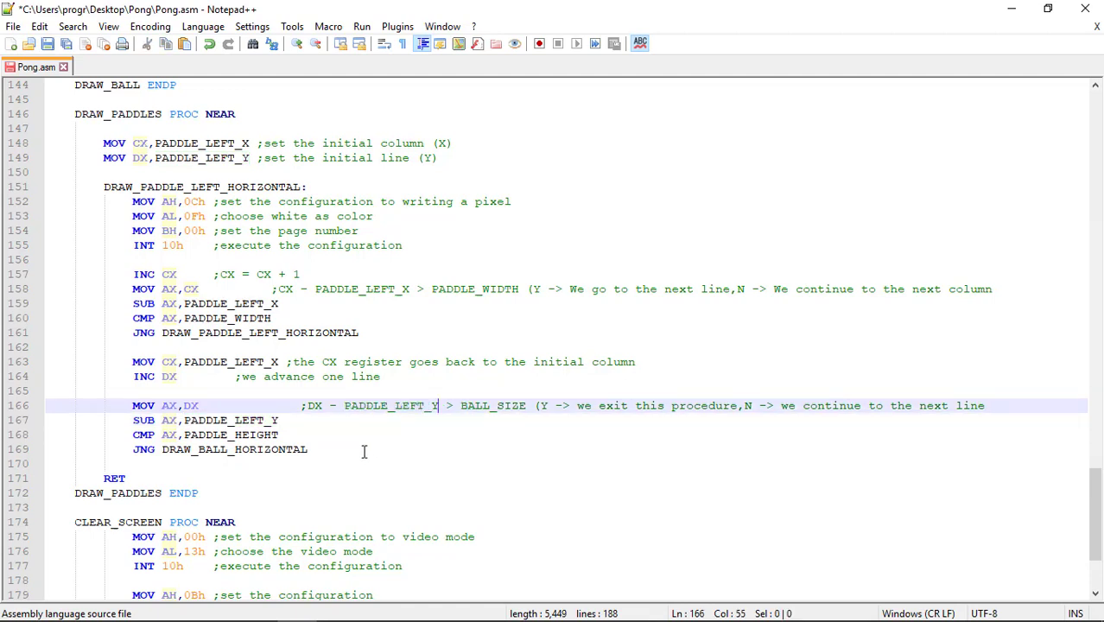
pyautogui.doubleClick(230, 435)
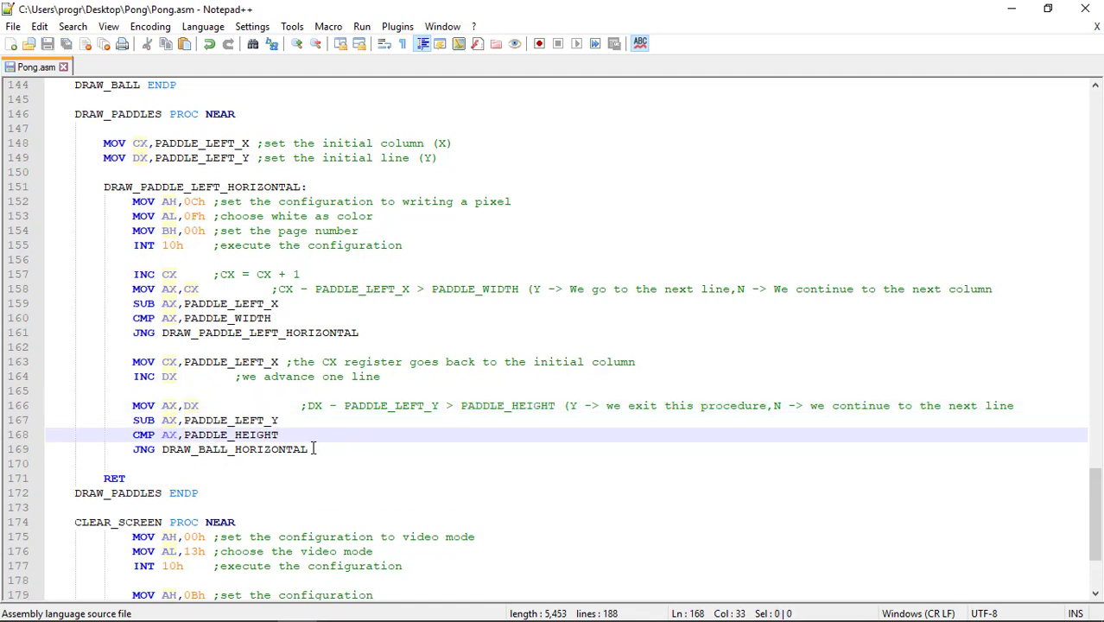
pyautogui.doubleClick(233, 449)
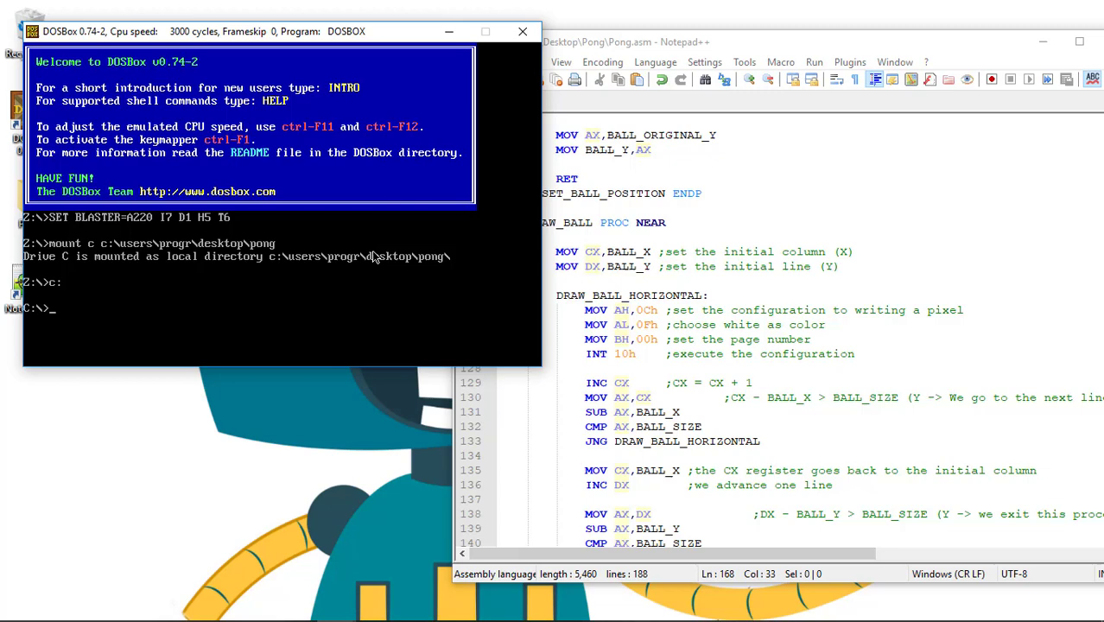
# Step: Assemble Pong.asm with MASM /A and link PONG, accepting the default run file
pyautogui.write('MASM /A PONG.ASM')
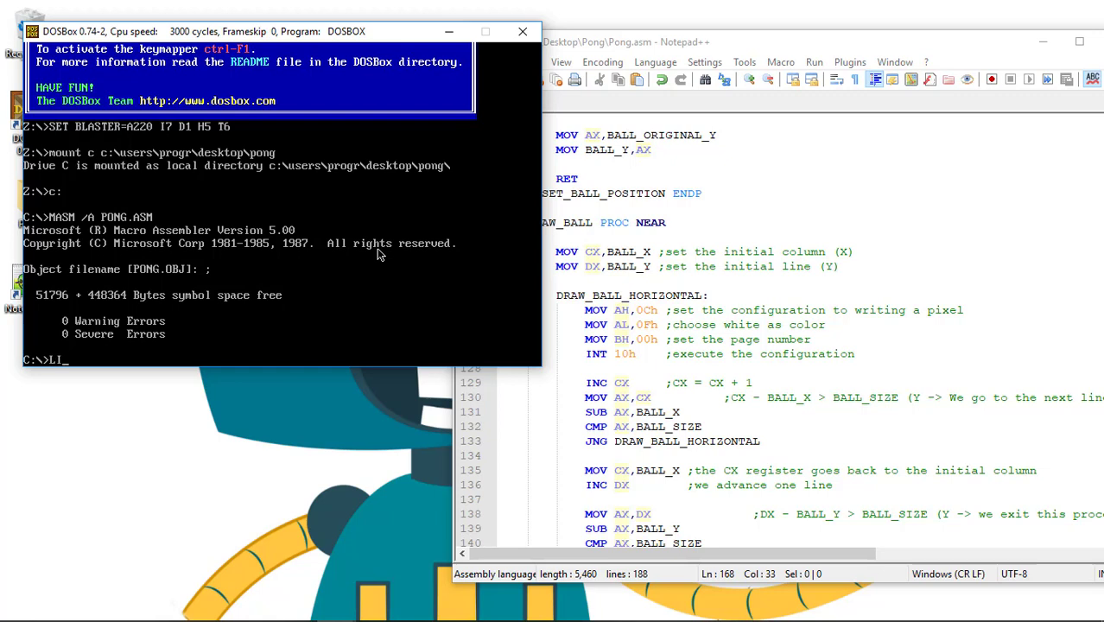
pyautogui.write('LINK PONG')
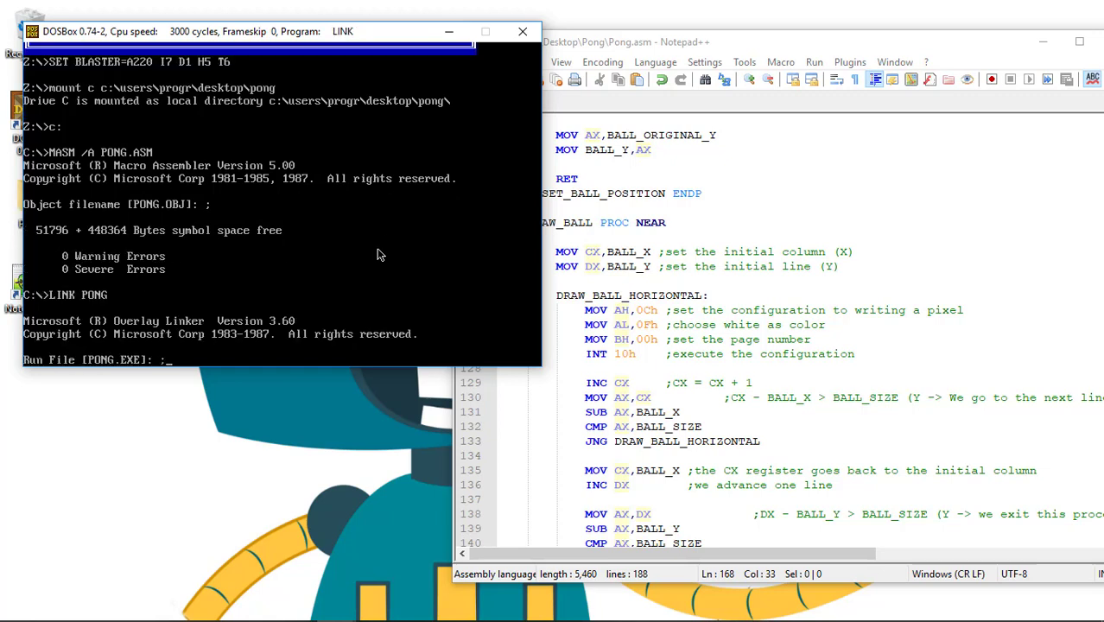
pyautogui.press('enter')
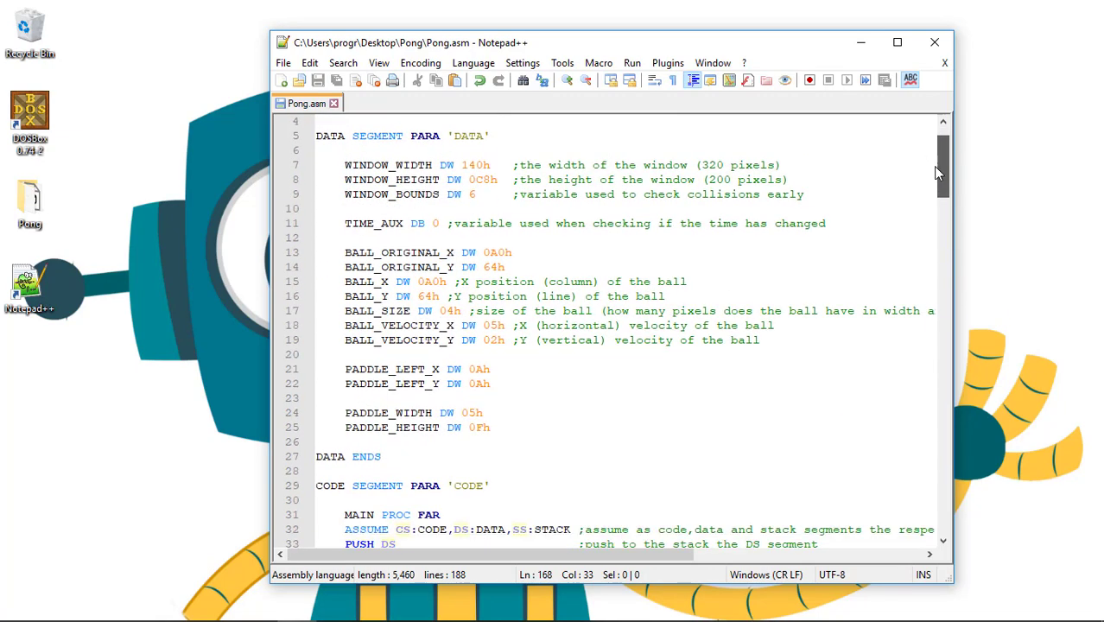
pyautogui.scroll(-3)
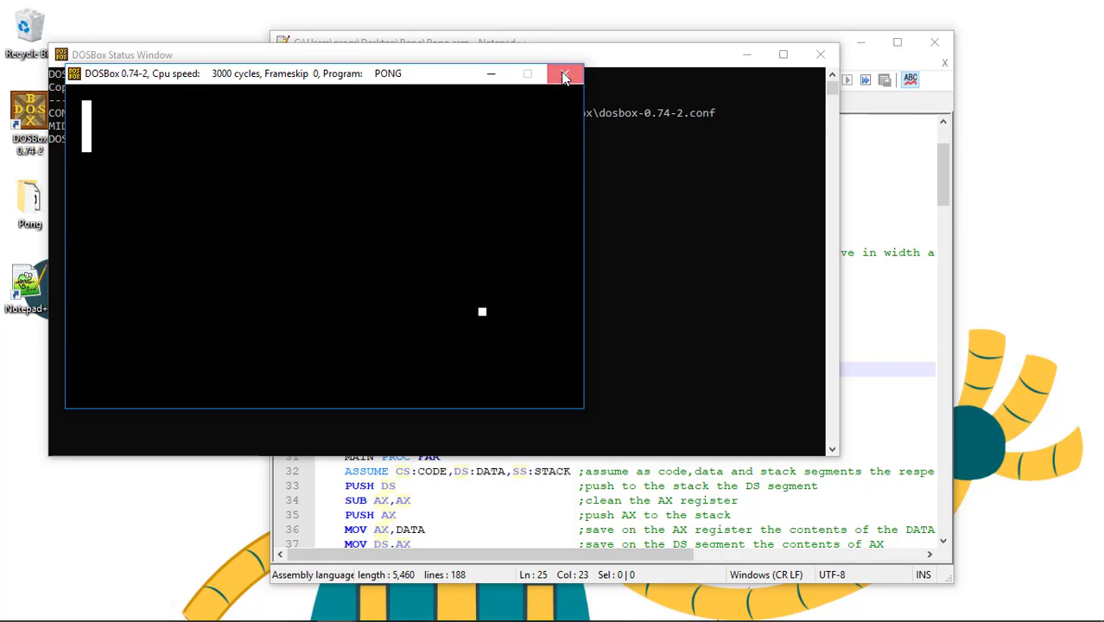
# Step: Close the DOSBox window running the Pong game
pyautogui.click(565, 73)
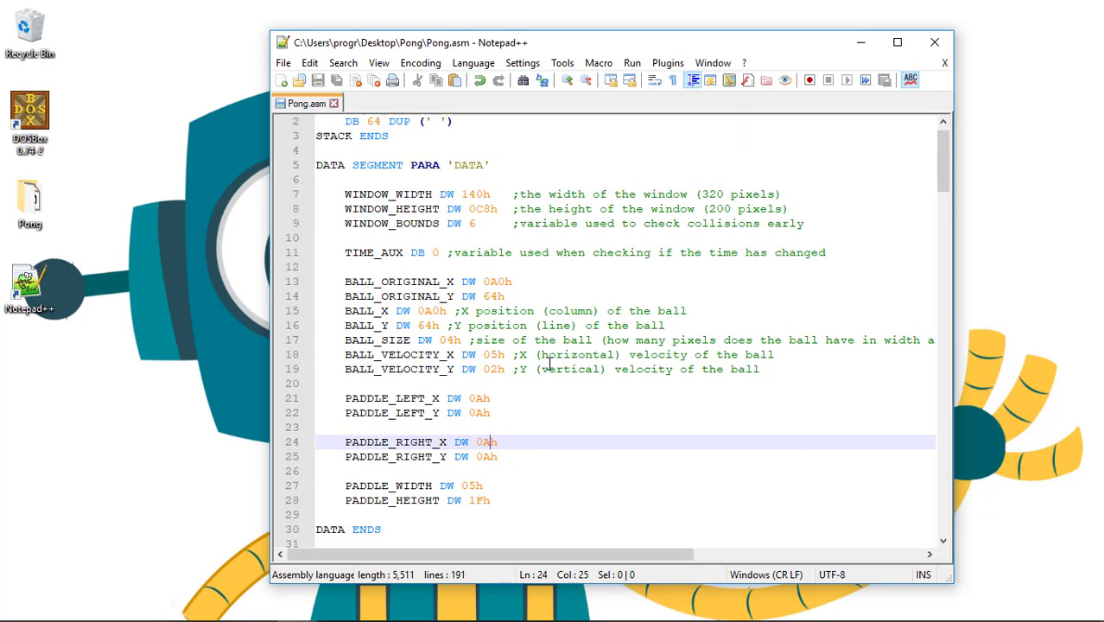
# Step: Change PADDLE_RIGHT_X on line 24 from 0Ah to 130h
pyautogui.press('Backspace')
pyautogui.write('100')
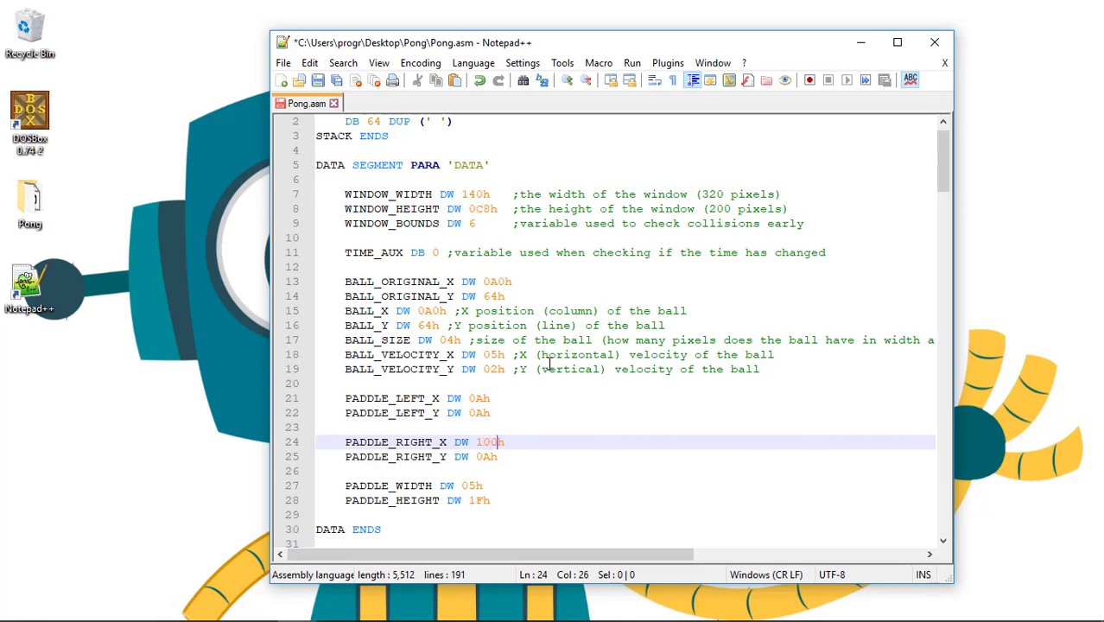
pyautogui.click(522, 456)
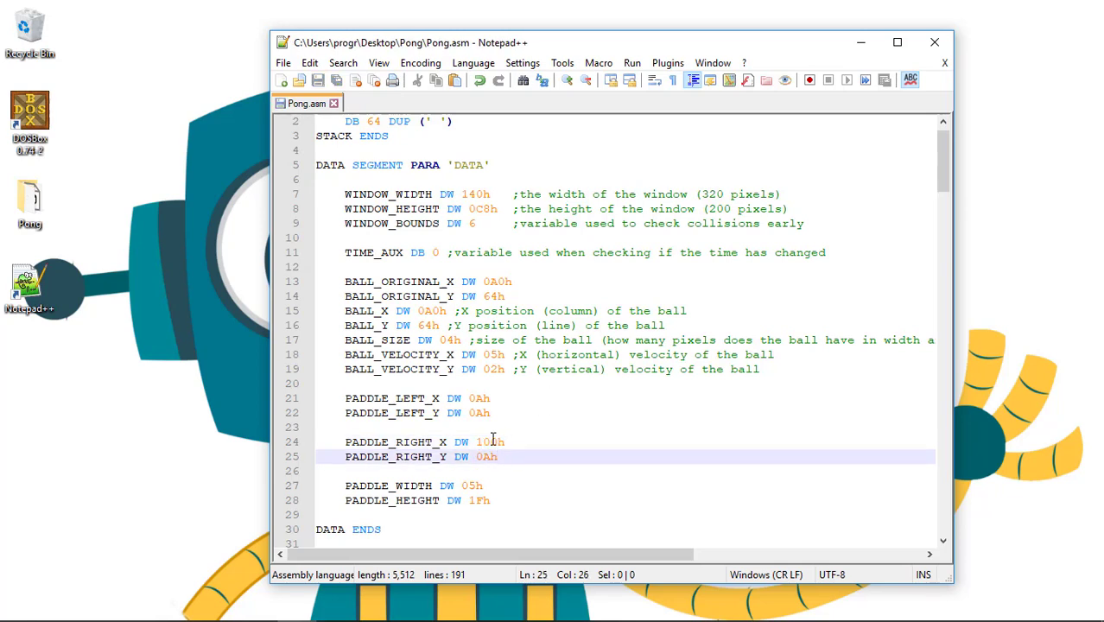
pyautogui.write('130h')
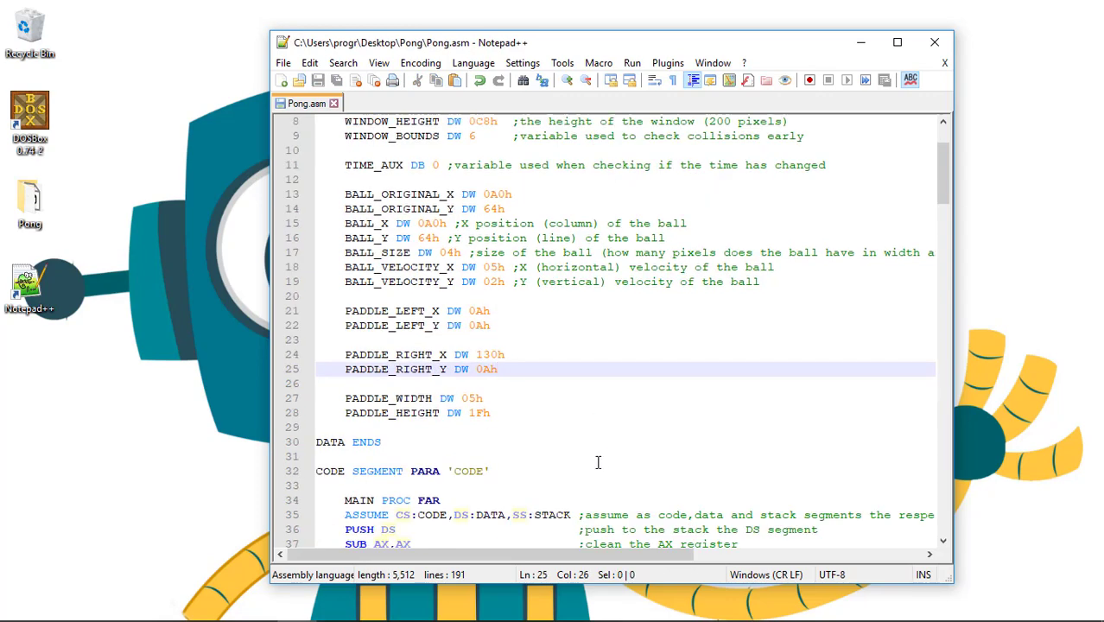
pyautogui.moveTo(581, 415)
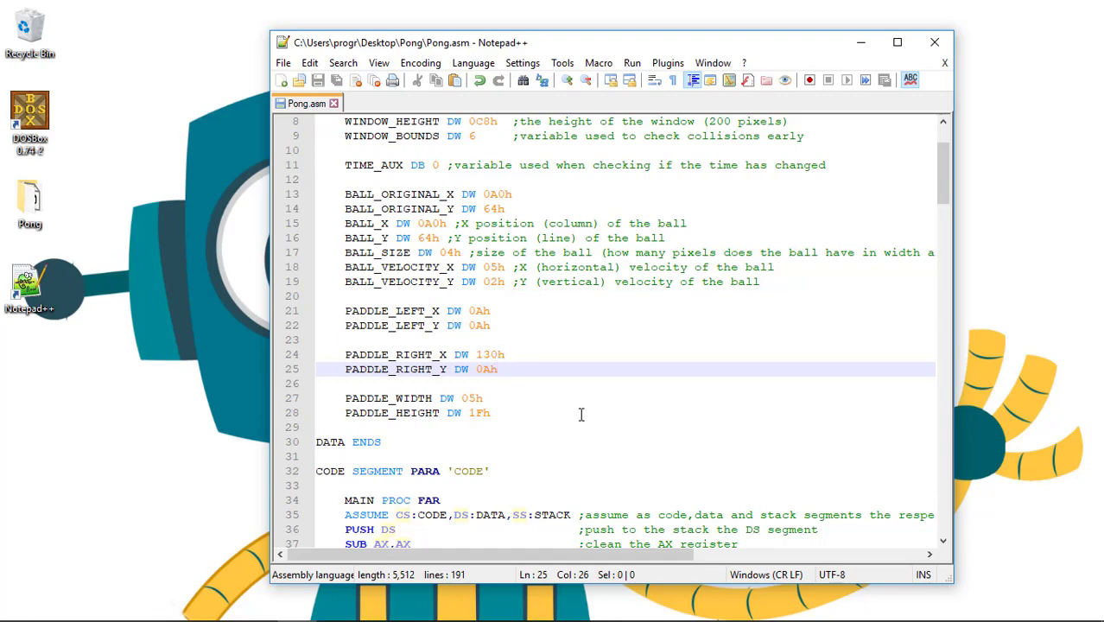
# Step: Rename LEFT to RIGHT in the copied paddle block's variables and jump labels
pyautogui.scroll(-3)
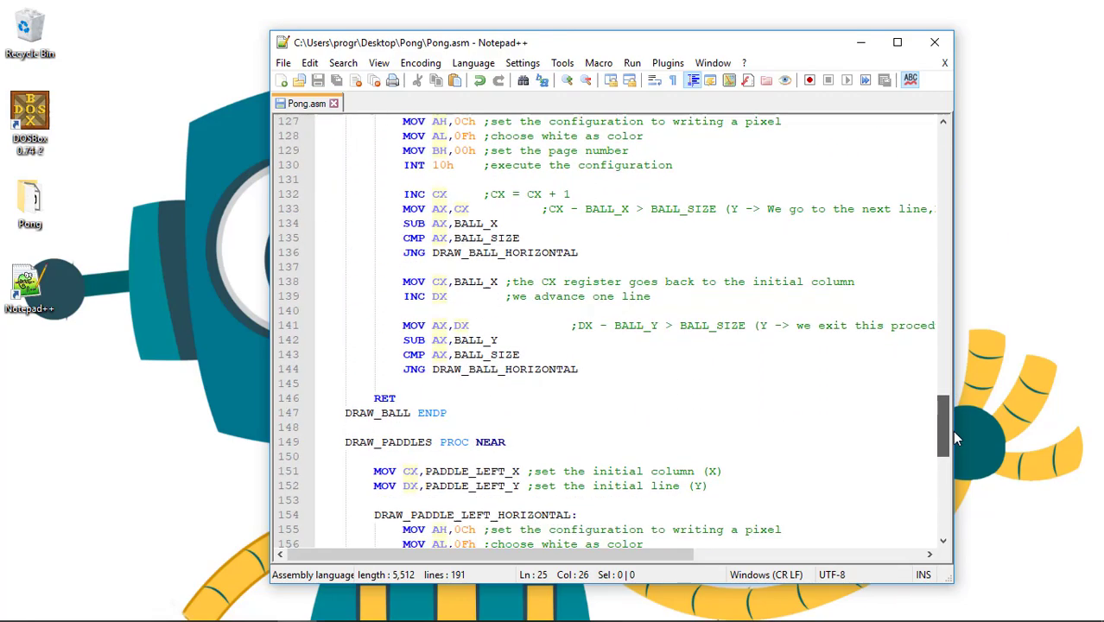
pyautogui.scroll(-3)
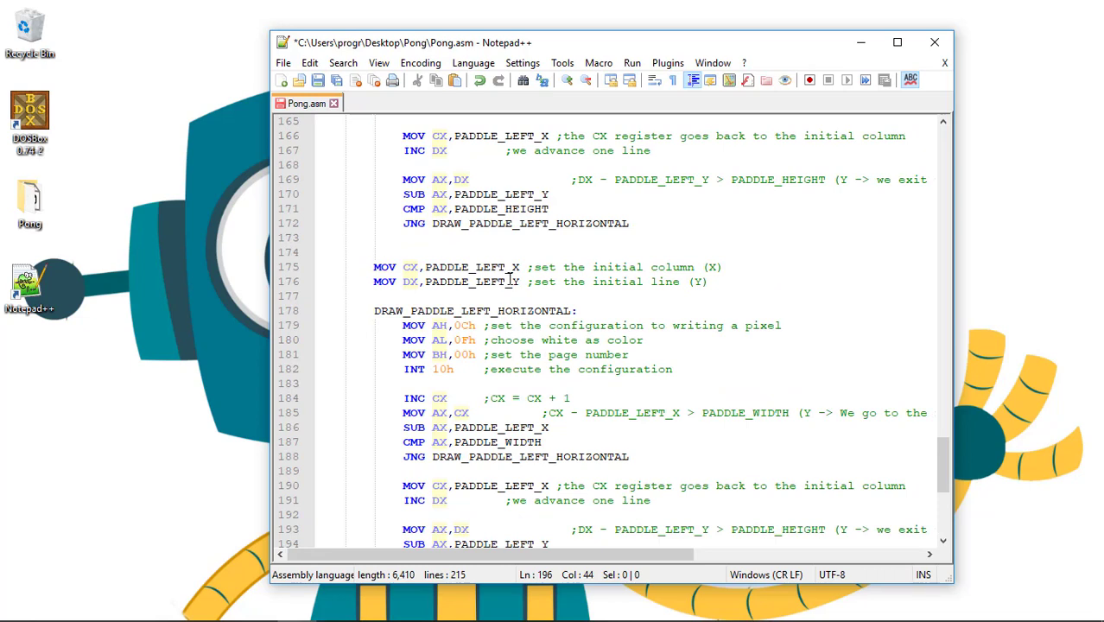
pyautogui.doubleClick(489, 267)
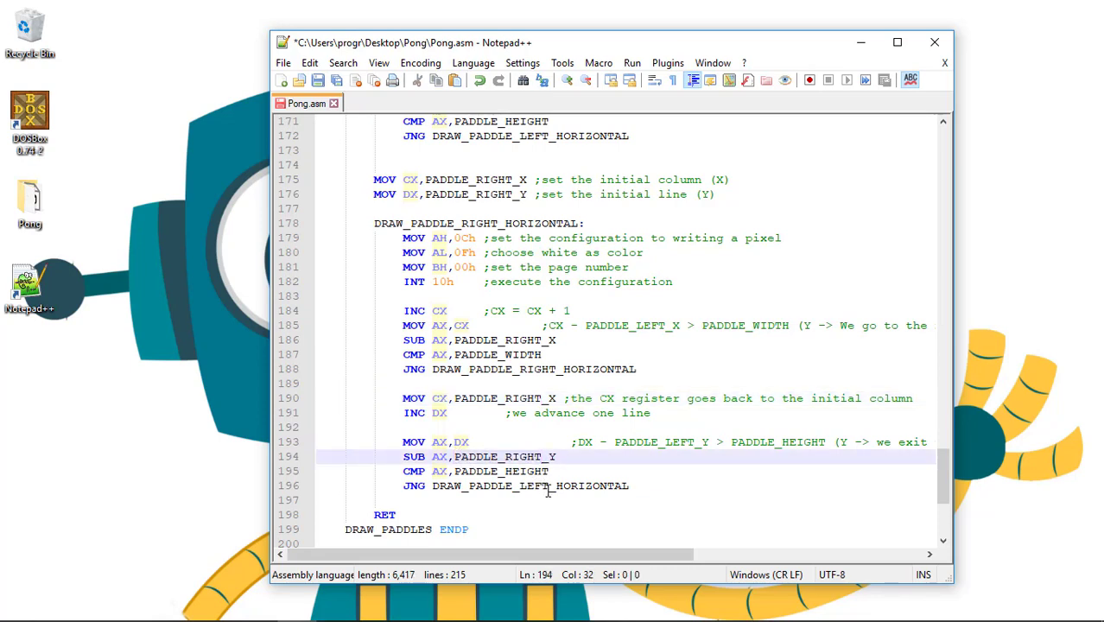
pyautogui.doubleClick(509, 486)
pyautogui.write('RIGH')
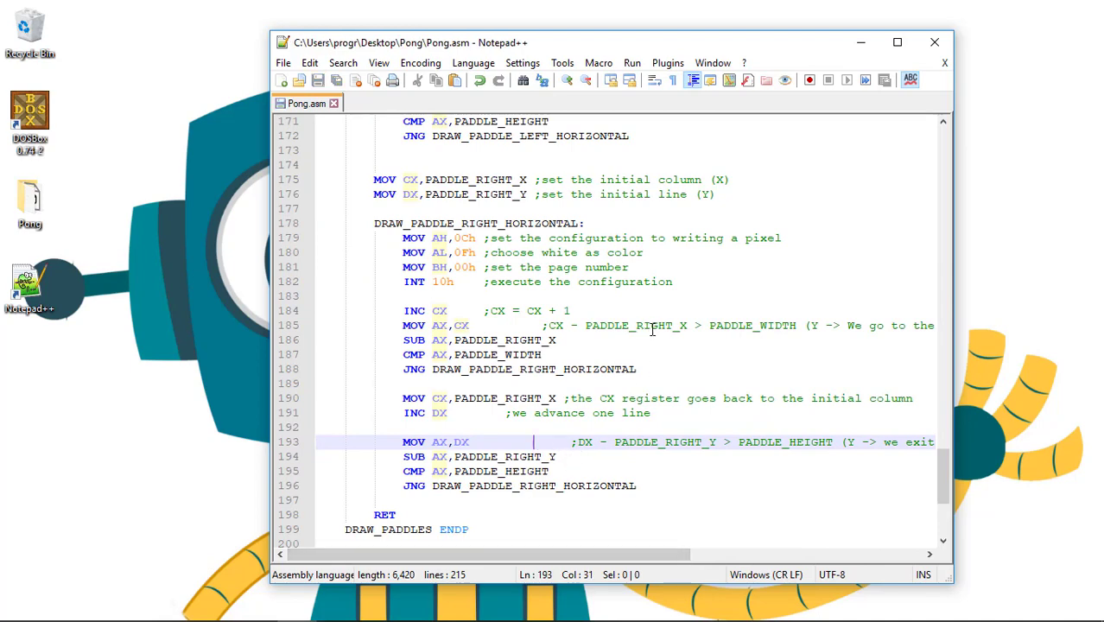
pyautogui.moveTo(592, 15)
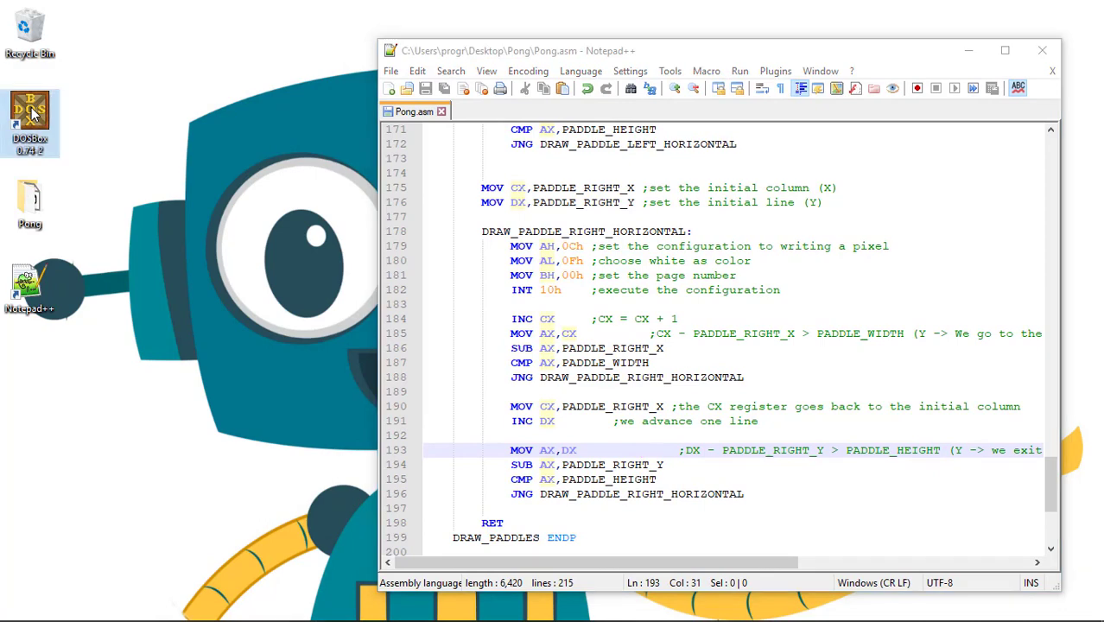
# Step: Launch DOSBox, assemble PONG.ASM with MASM, and begin LINK PONG
pyautogui.doubleClick(30, 112)
pyautogui.write('MASM /A PONG.AS')
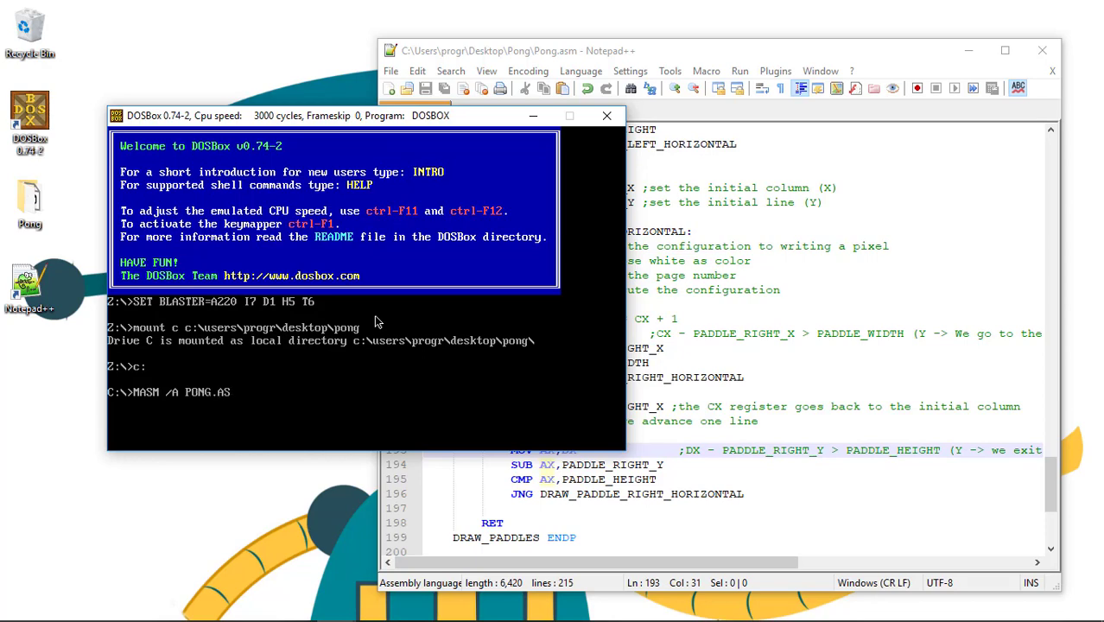
pyautogui.press('enter')
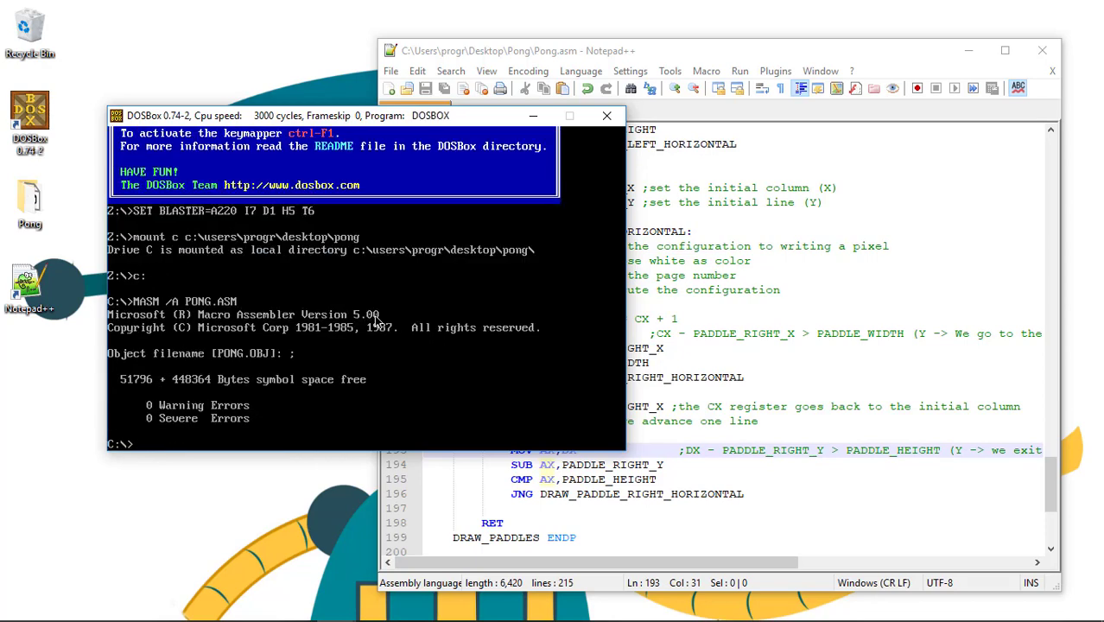
pyautogui.write('LINK PONG')
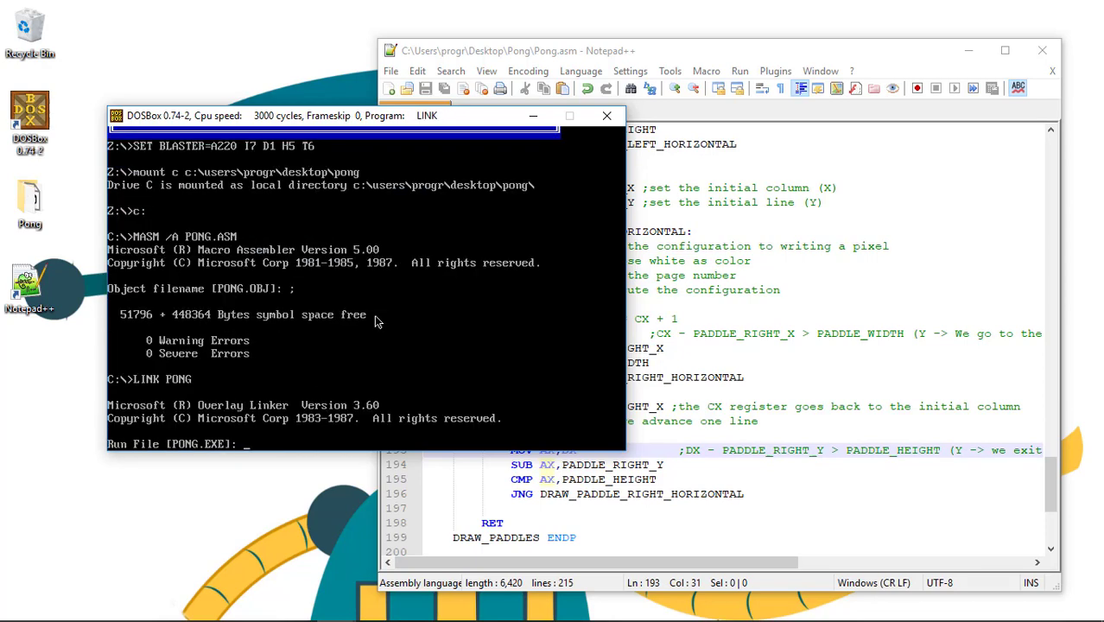